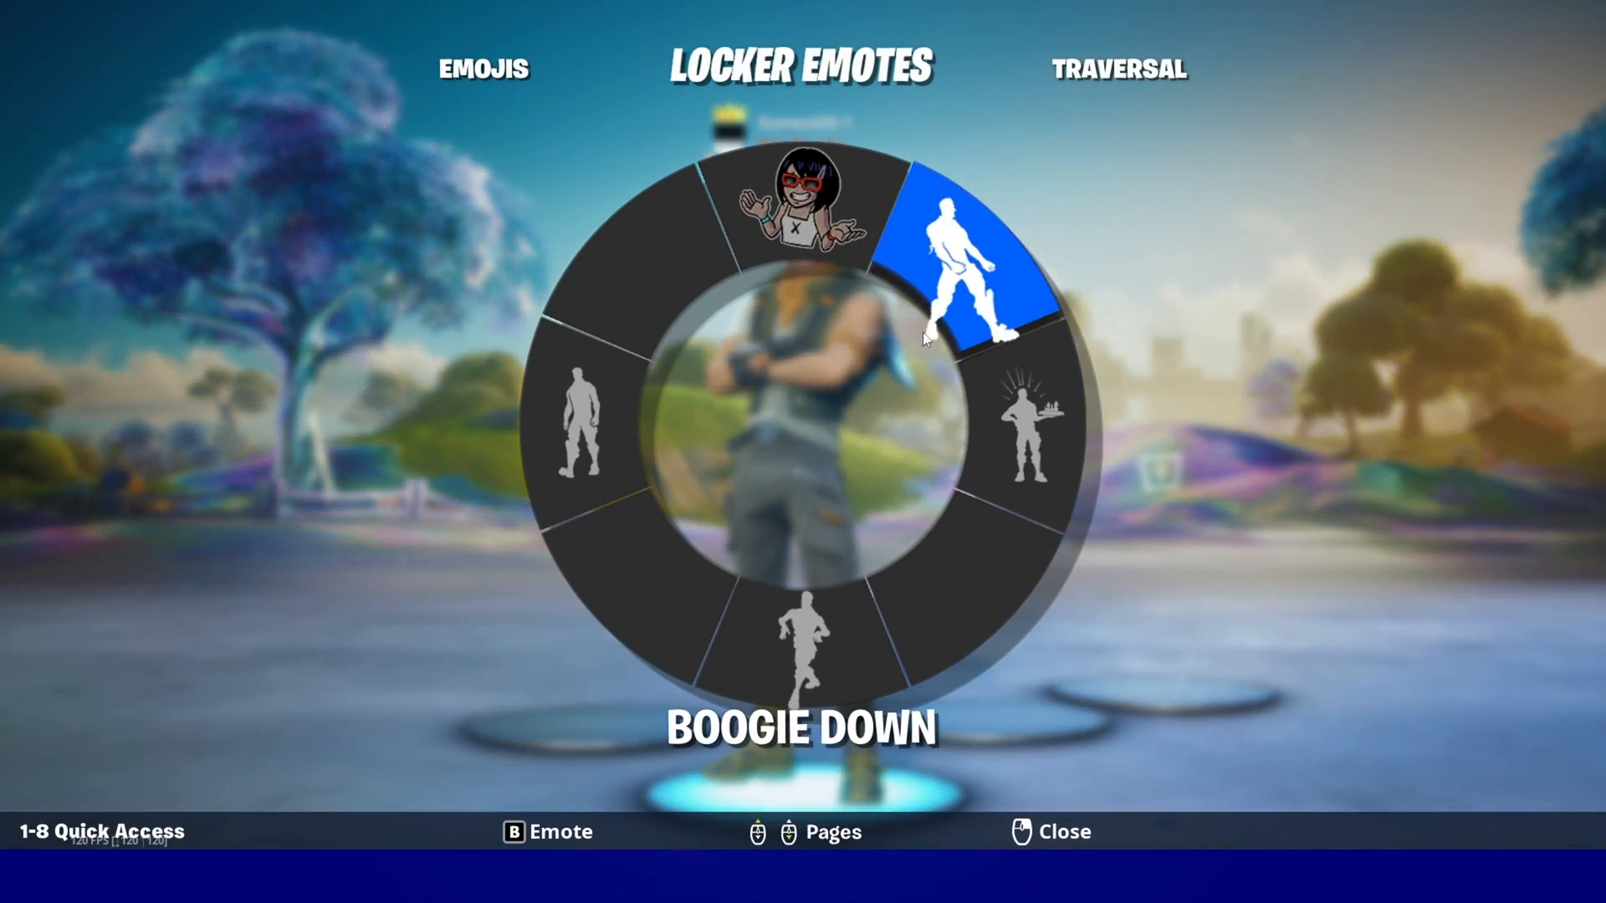
Step: Play the Boogie Down emote and dismiss the account-banned notice to resume the match
key("Escape")
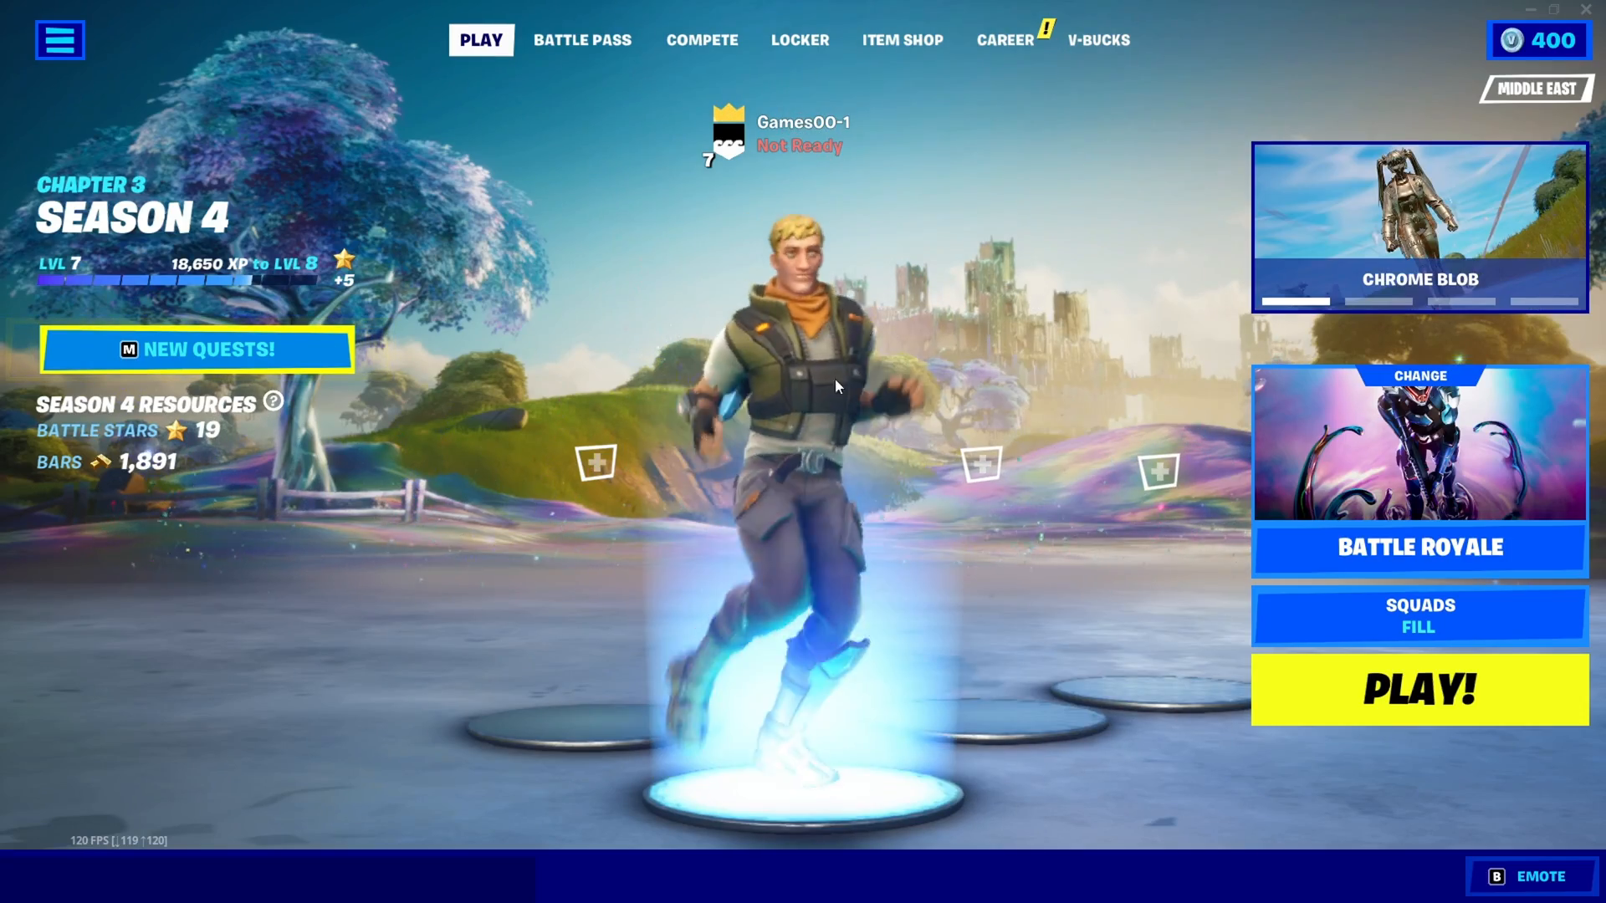
left_click(1416, 688)
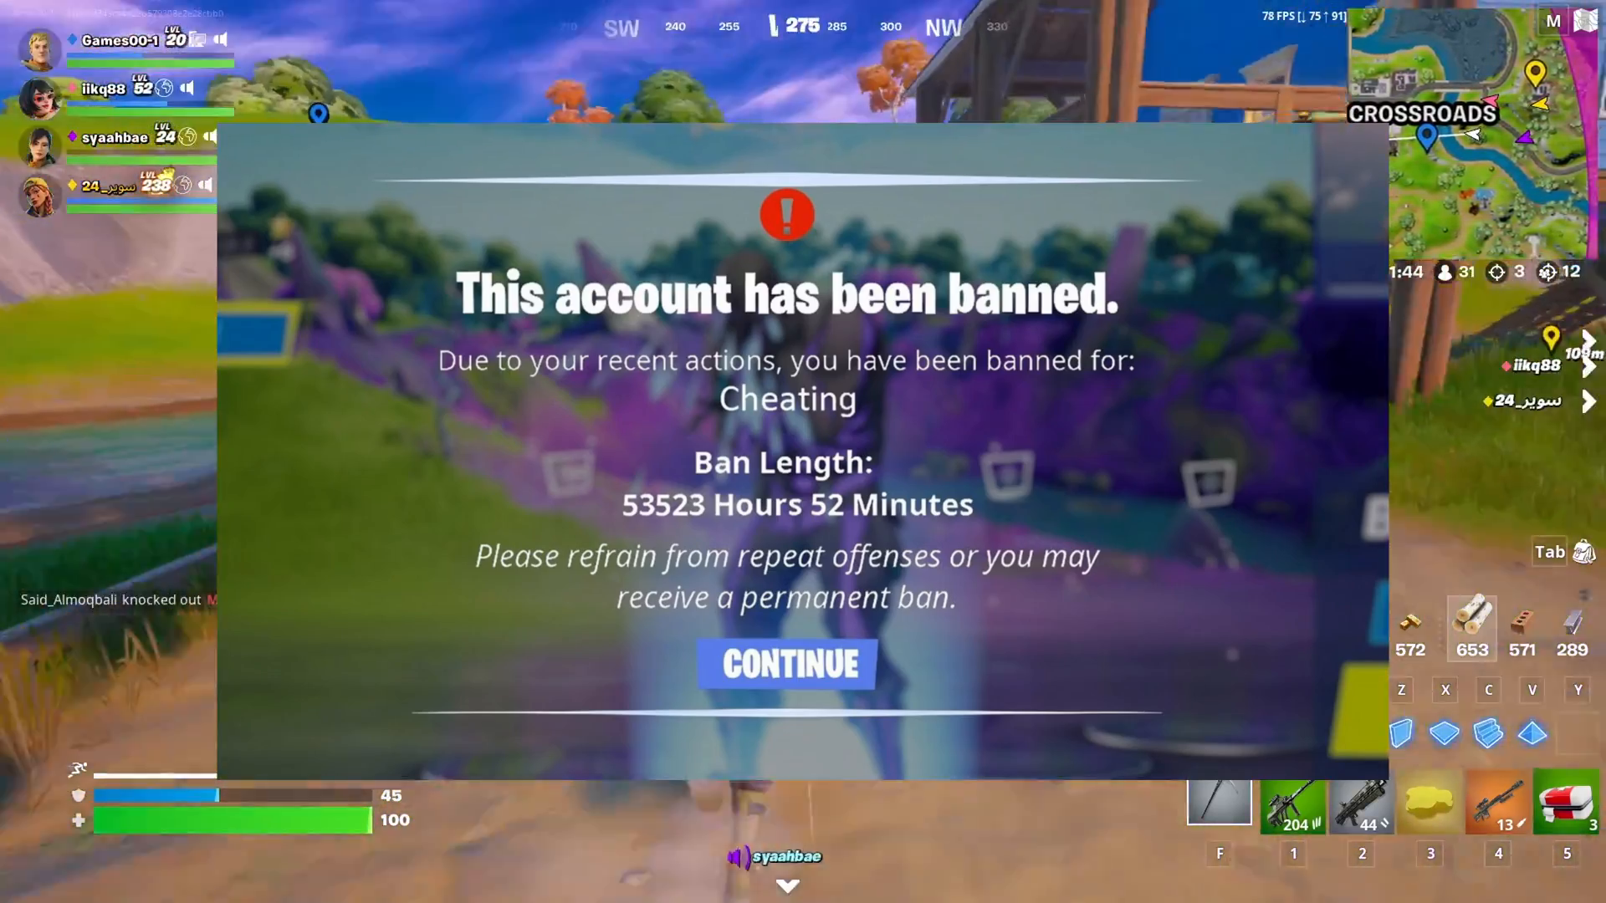
left_click(786, 663)
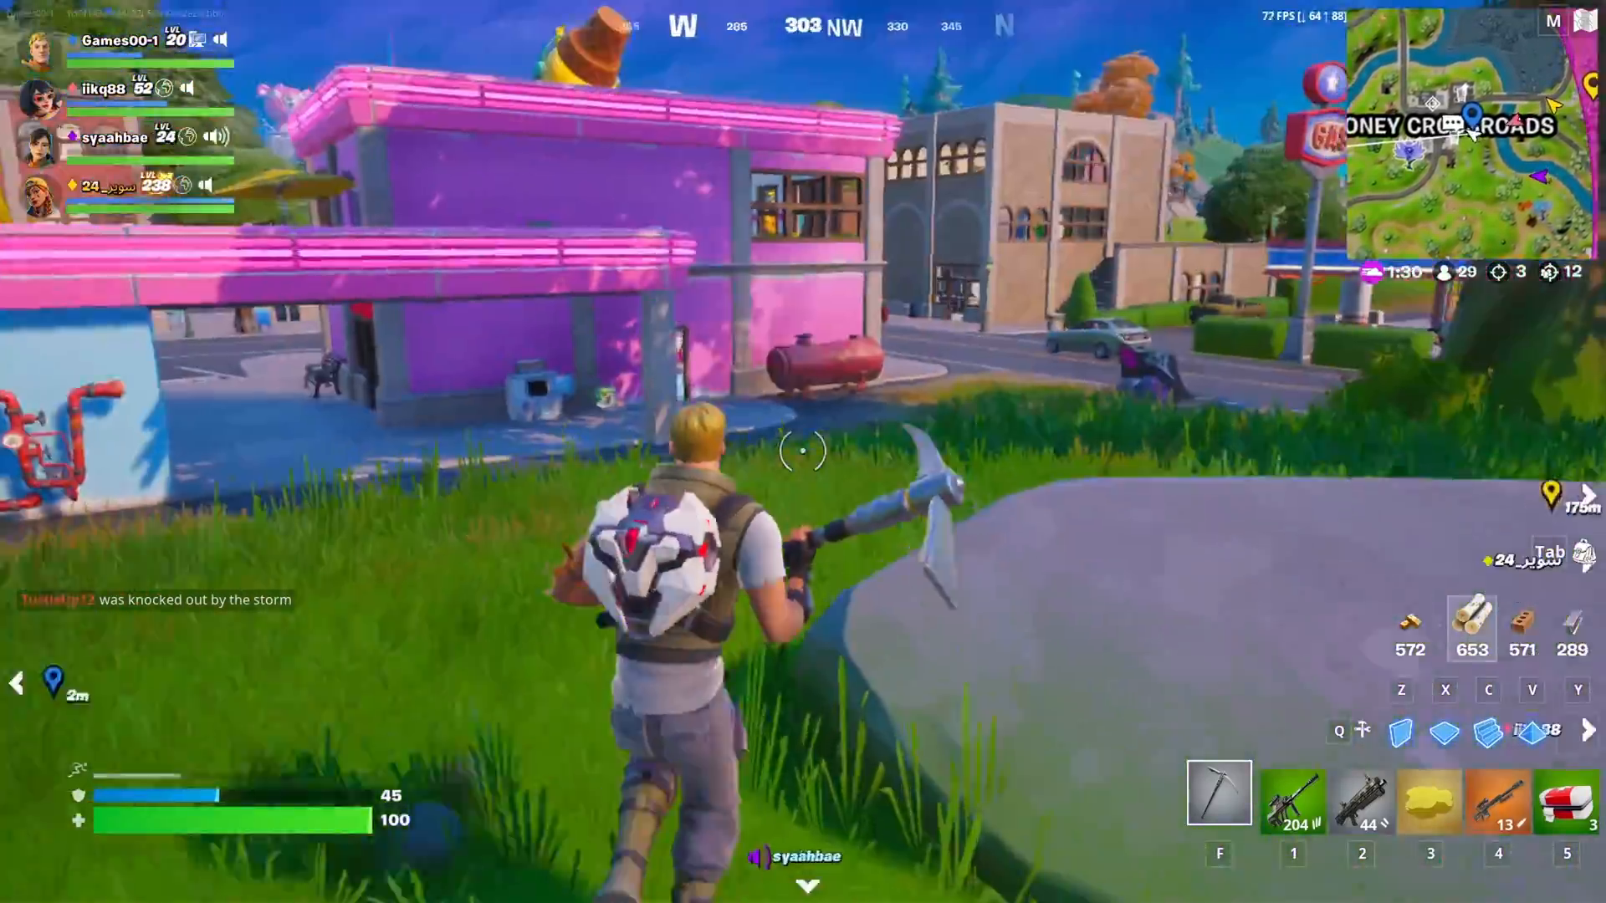
mouse_move(803, 450)
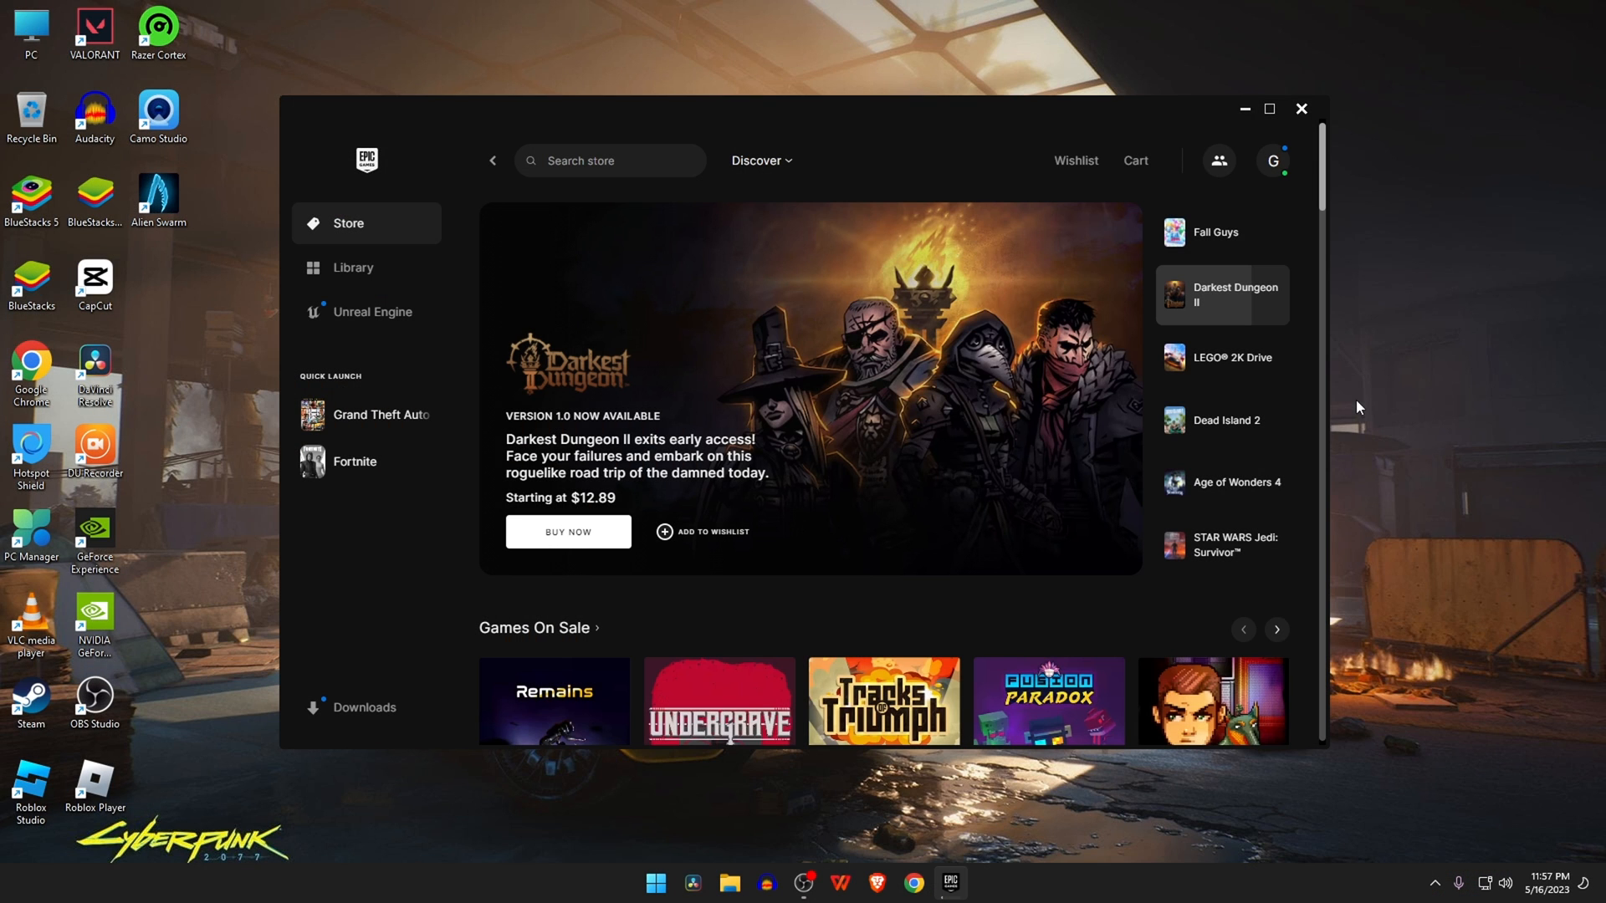
Step: Sign out of the Epic Games account from the profile menu and confirm
left_click(1271, 160)
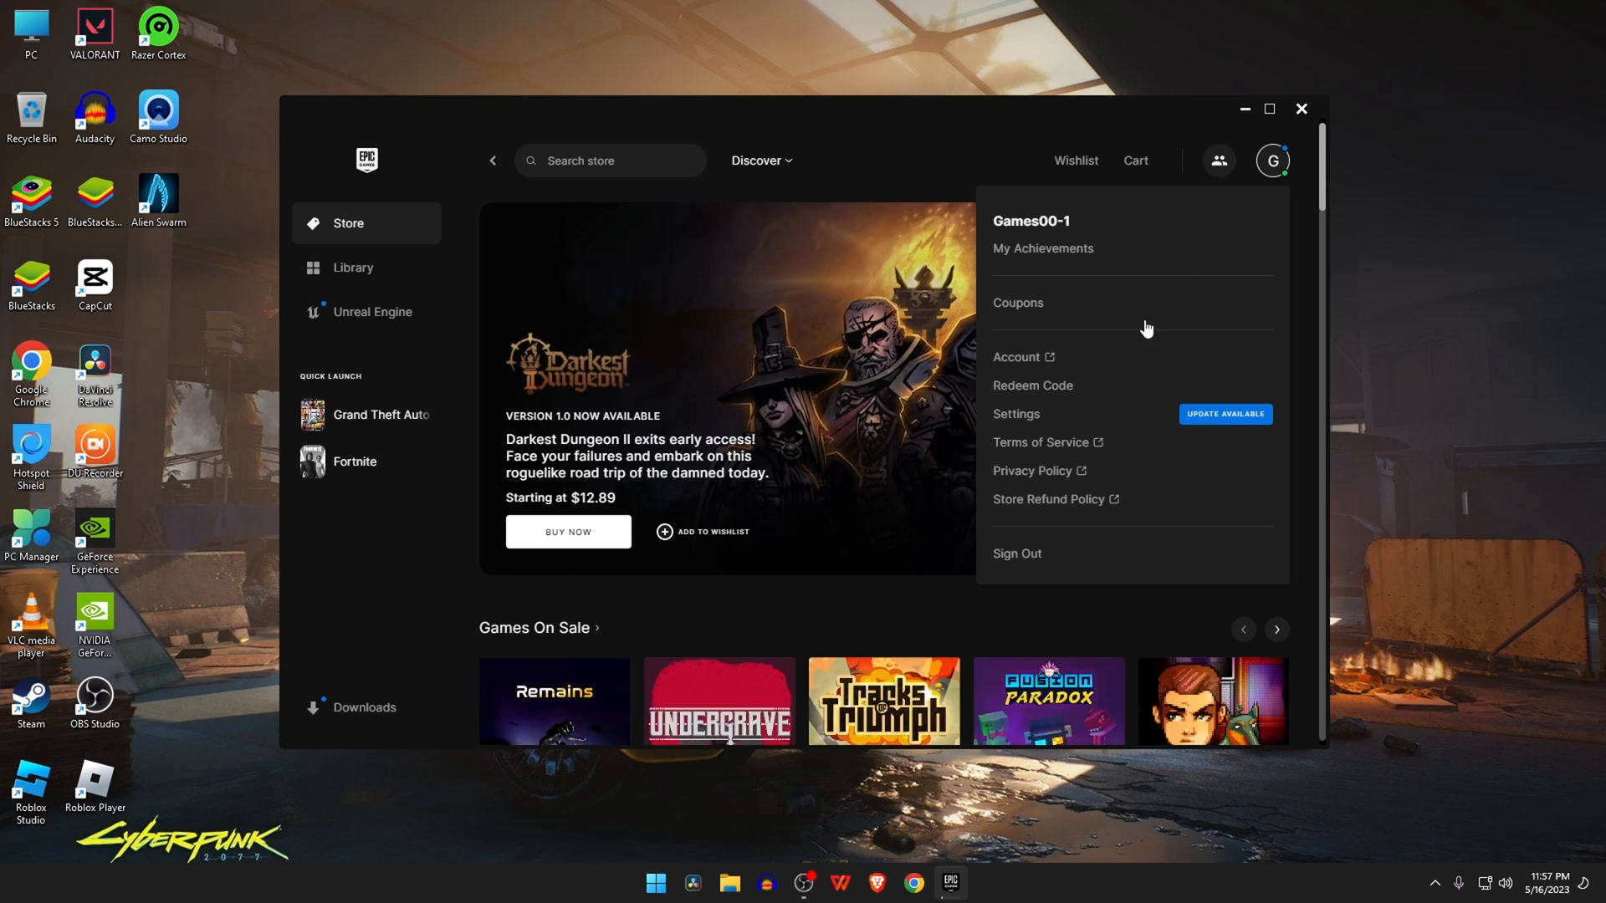
left_click(1015, 553)
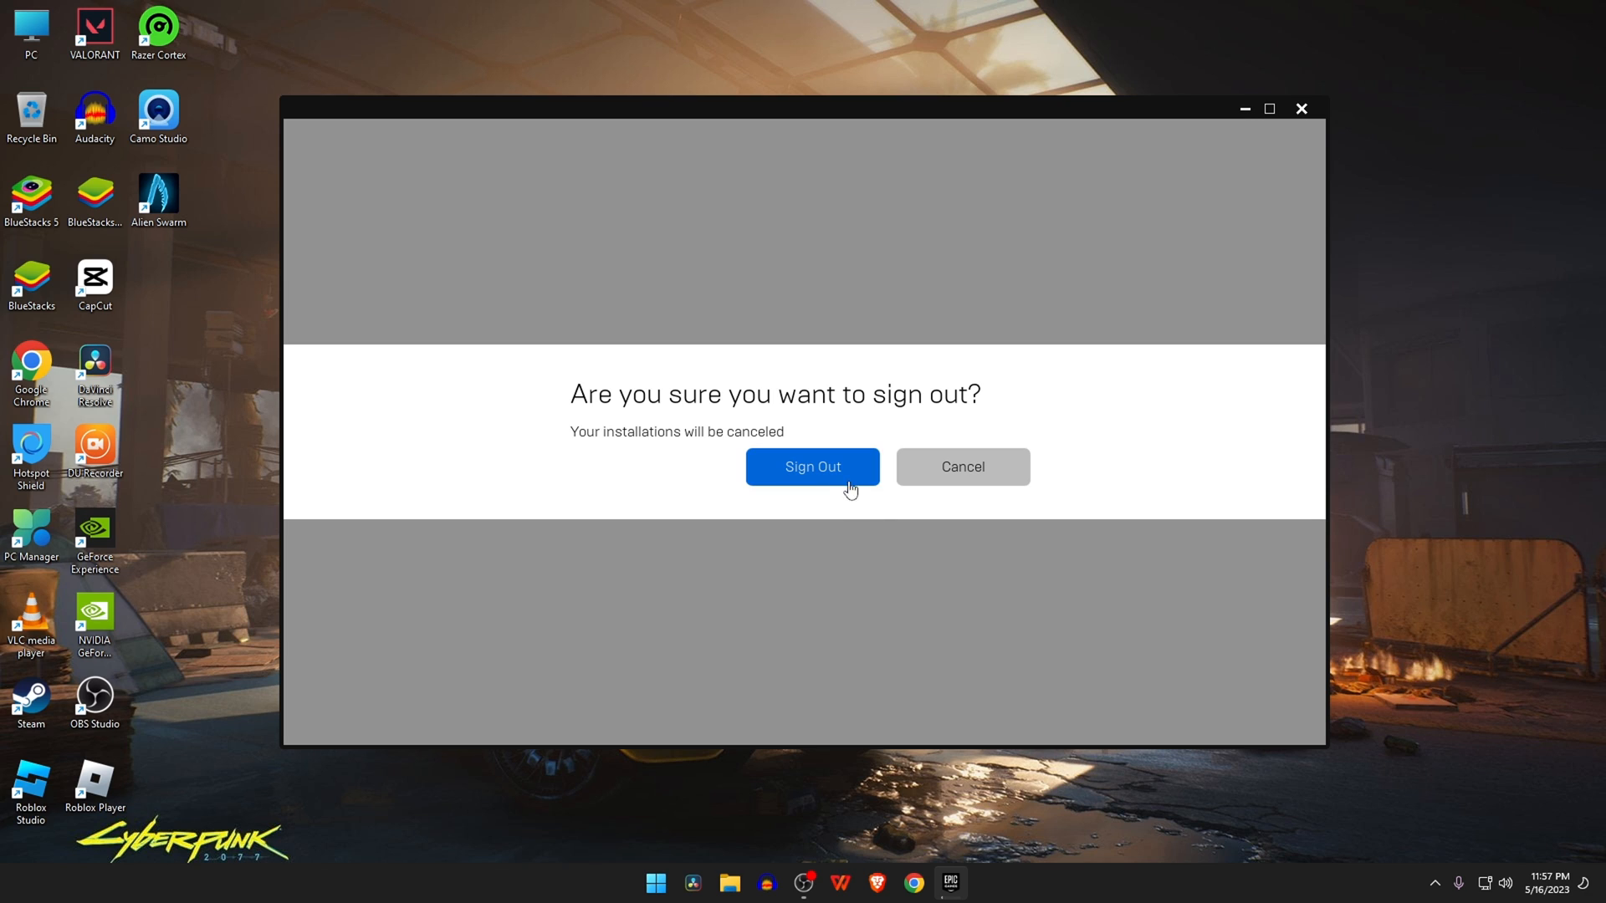
left_click(811, 467)
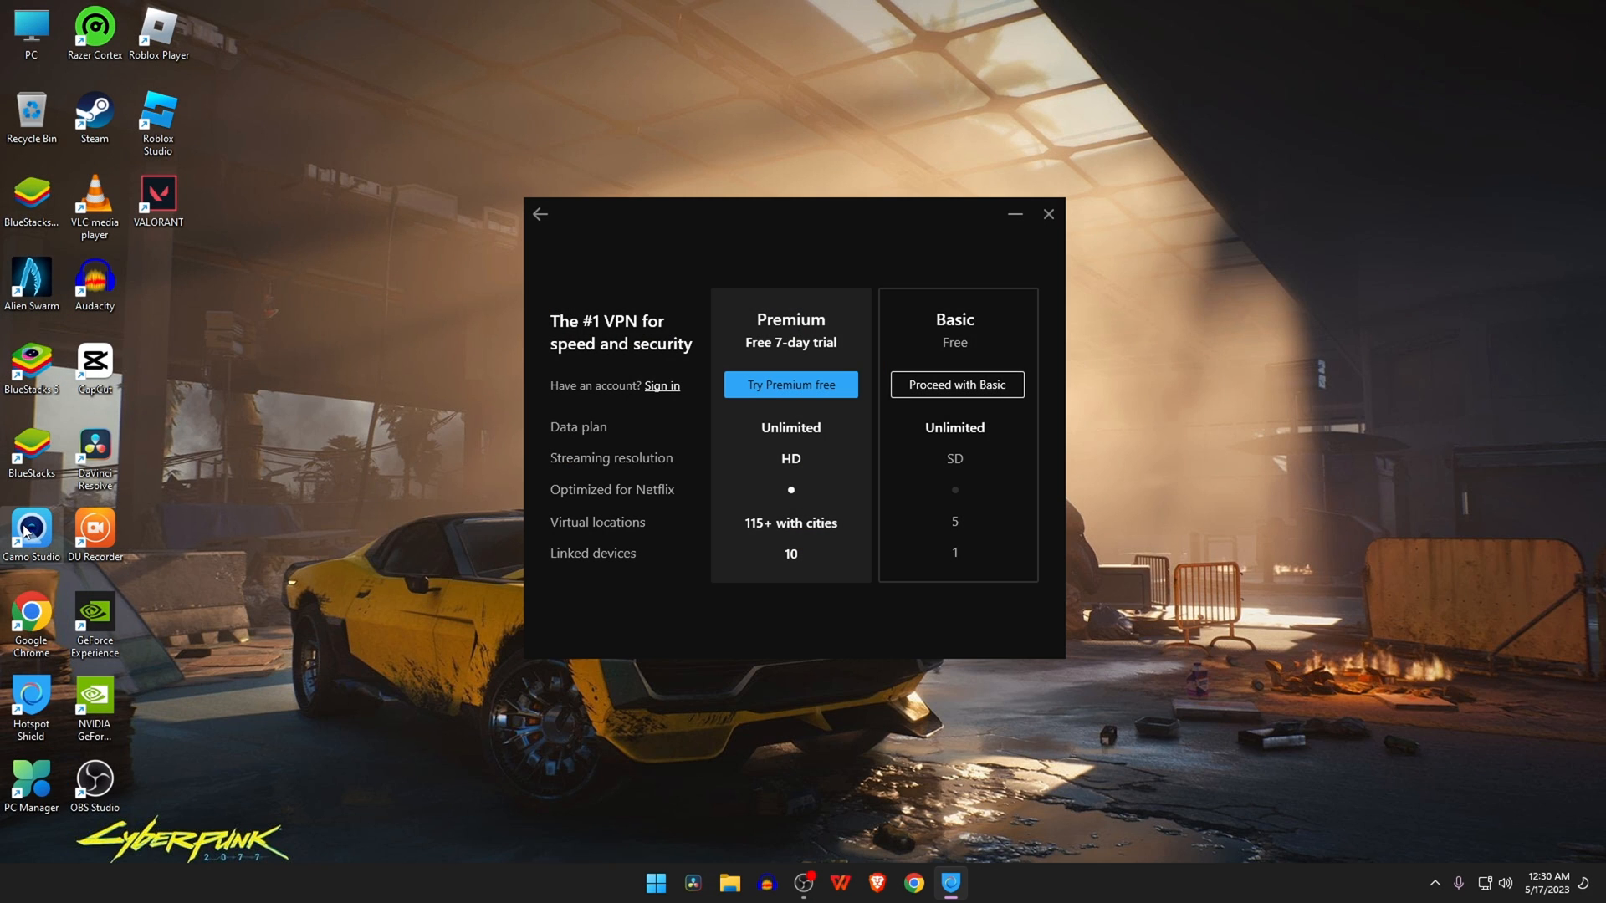
mouse_move(540, 214)
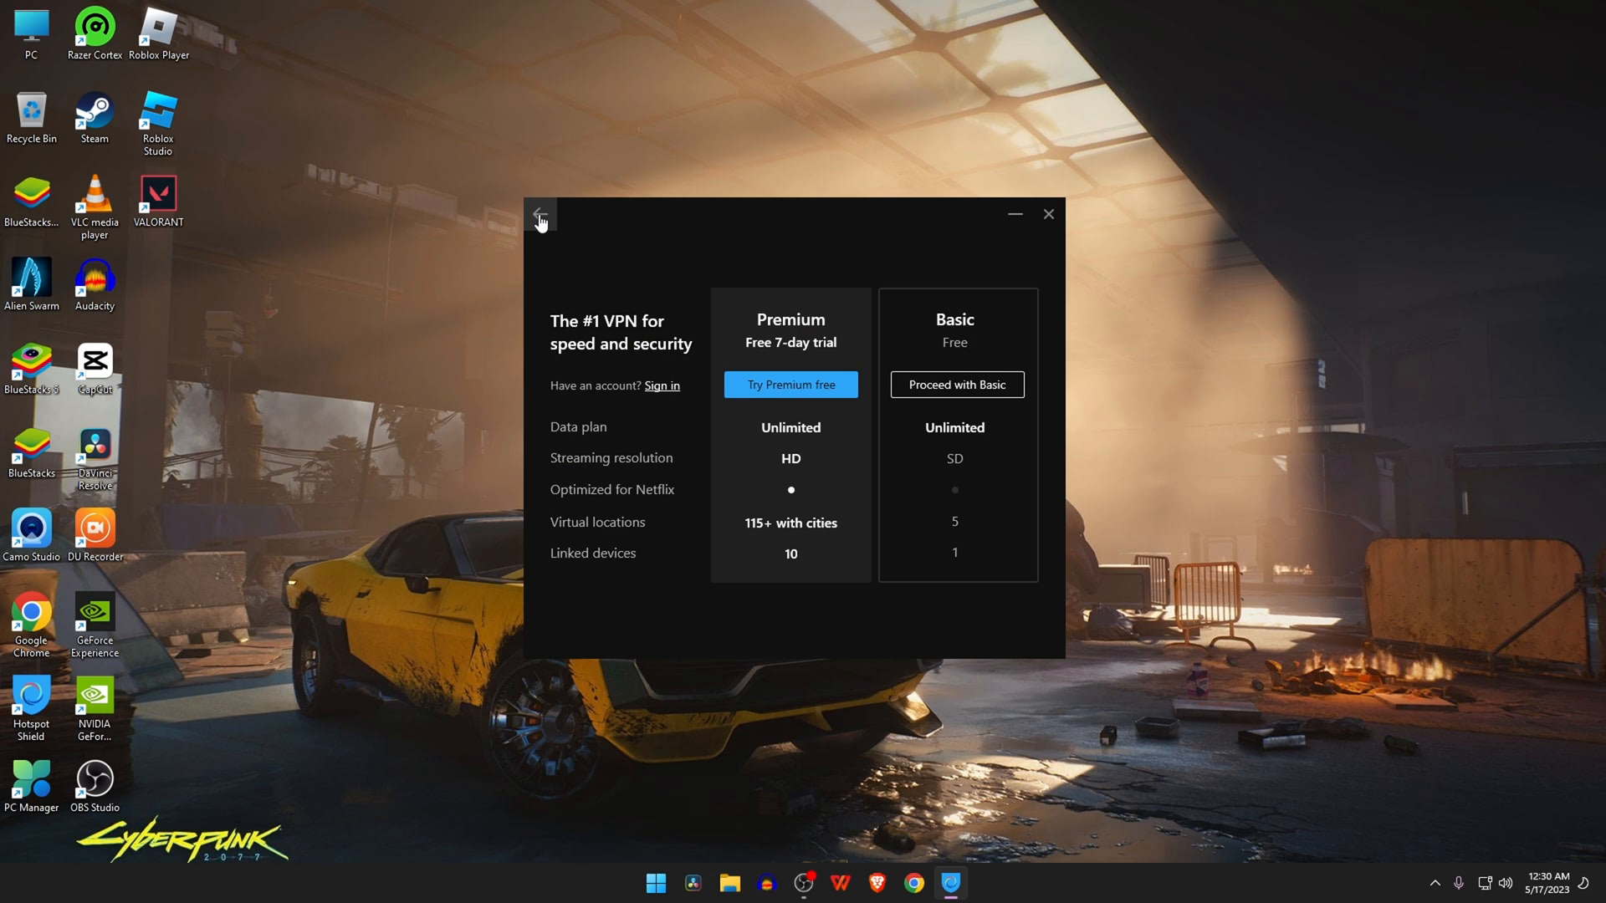
Step: Leave the plan comparison, browse virtual locations and connect to the Singapore server
left_click(955, 385)
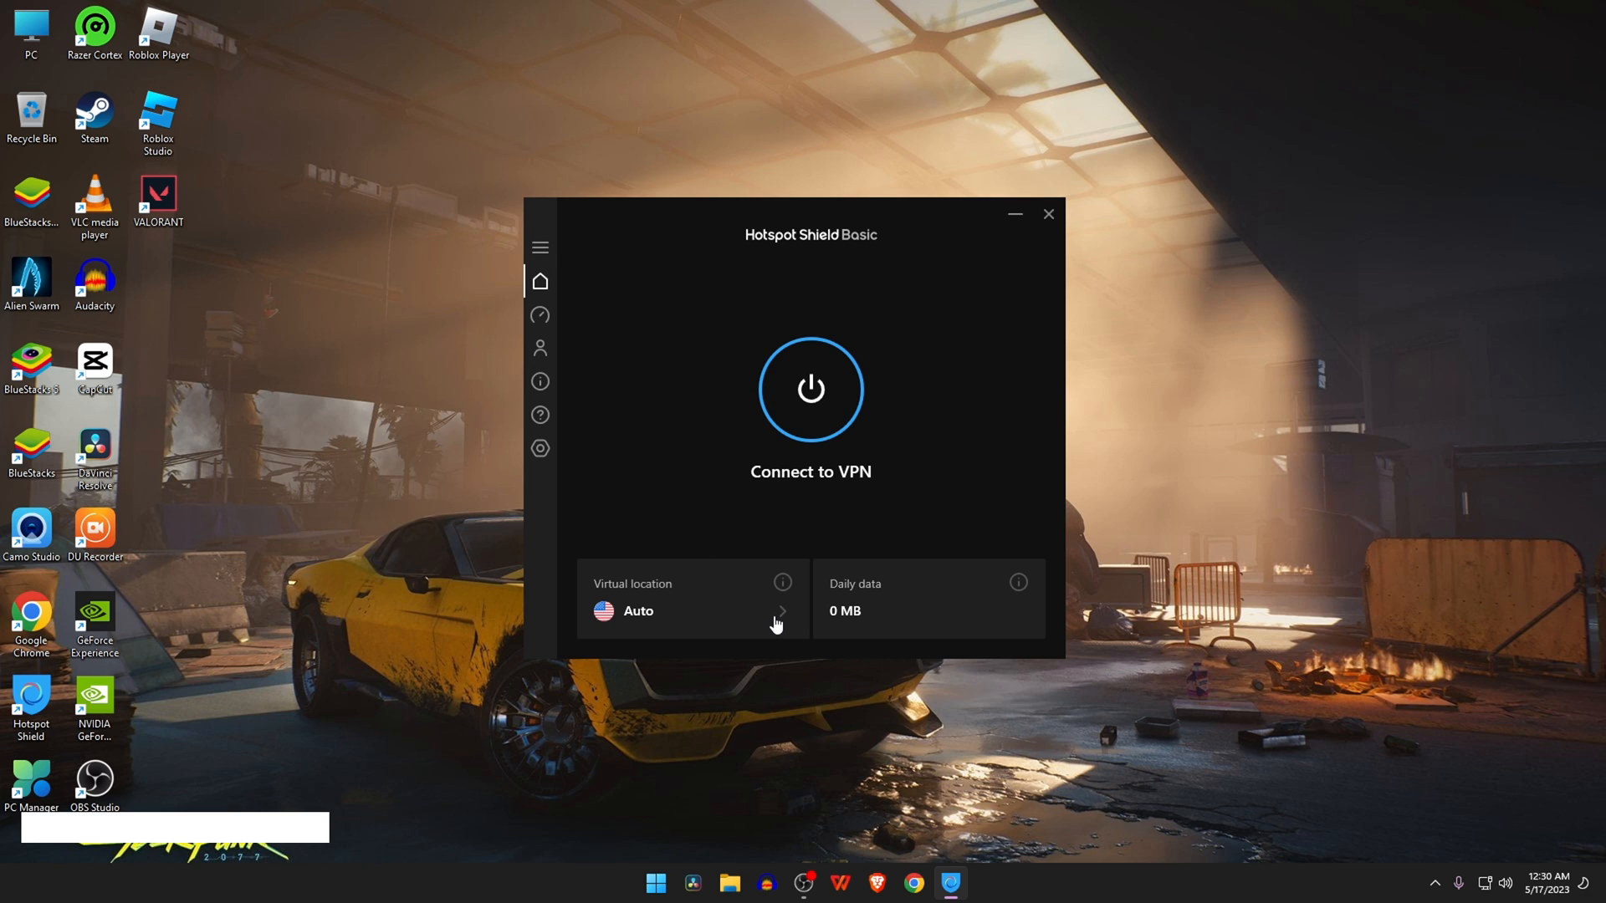
left_click(781, 612)
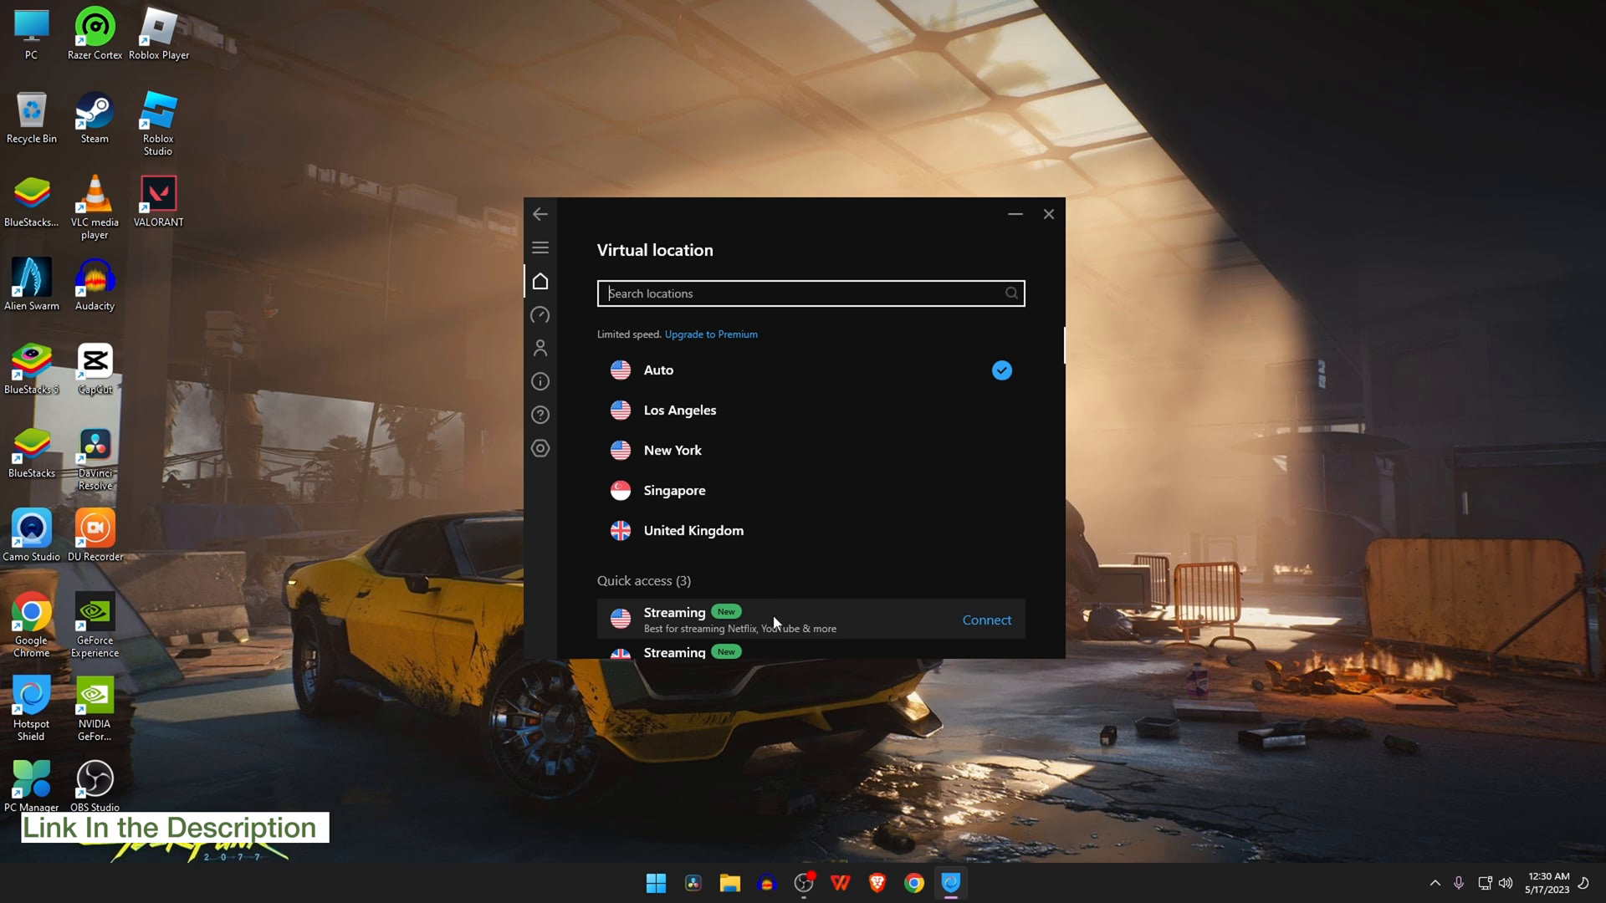
mouse_move(674, 490)
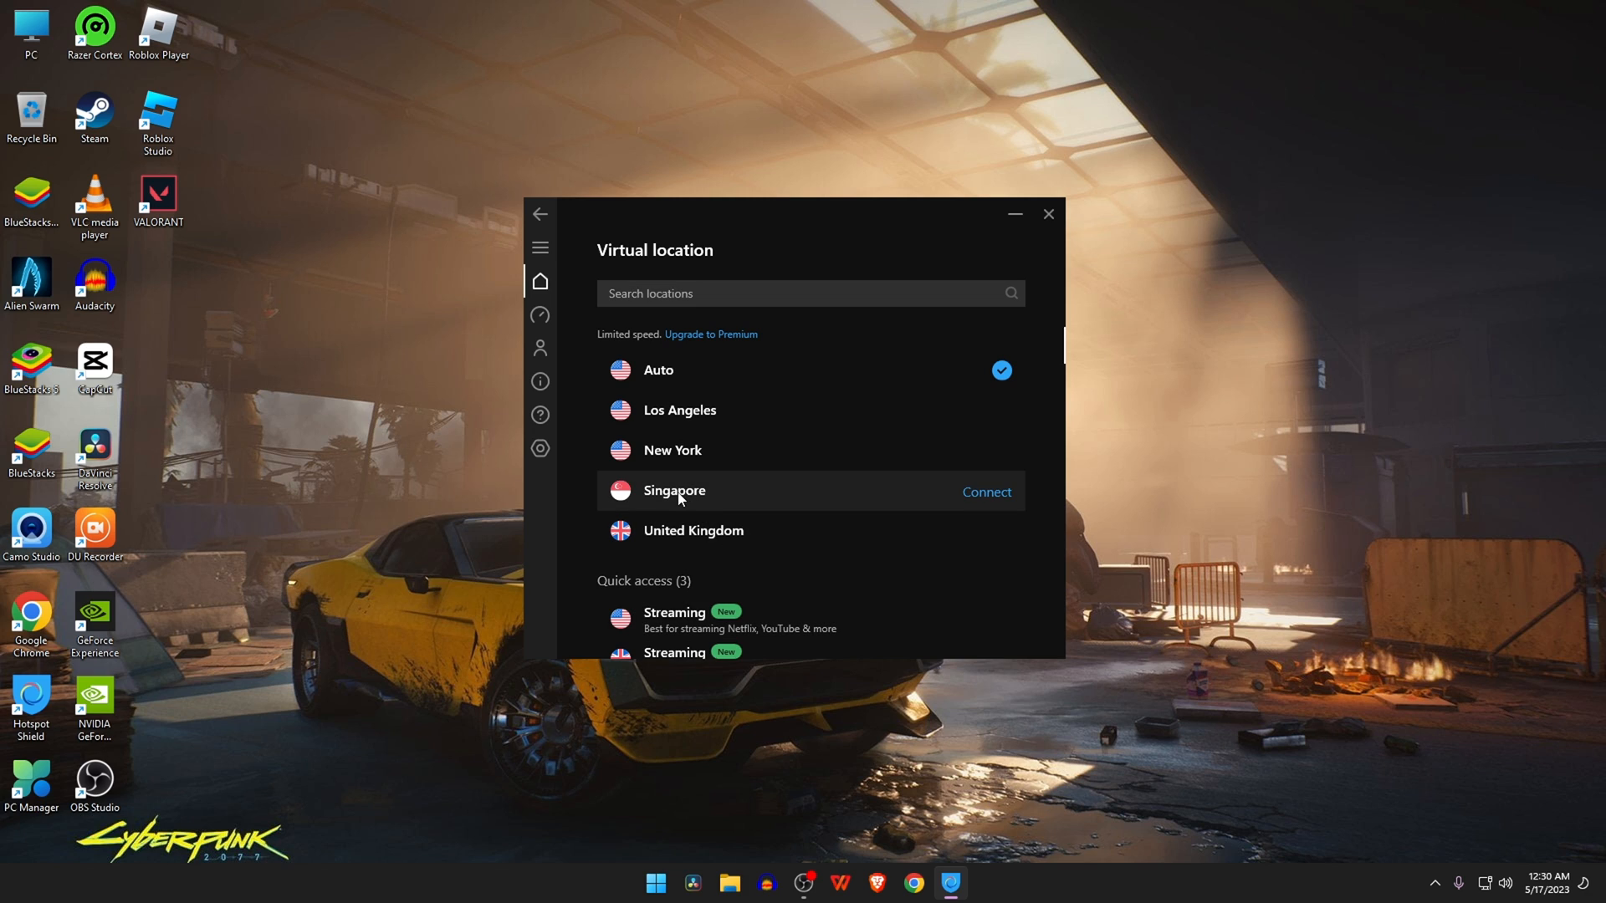
mouse_move(970, 500)
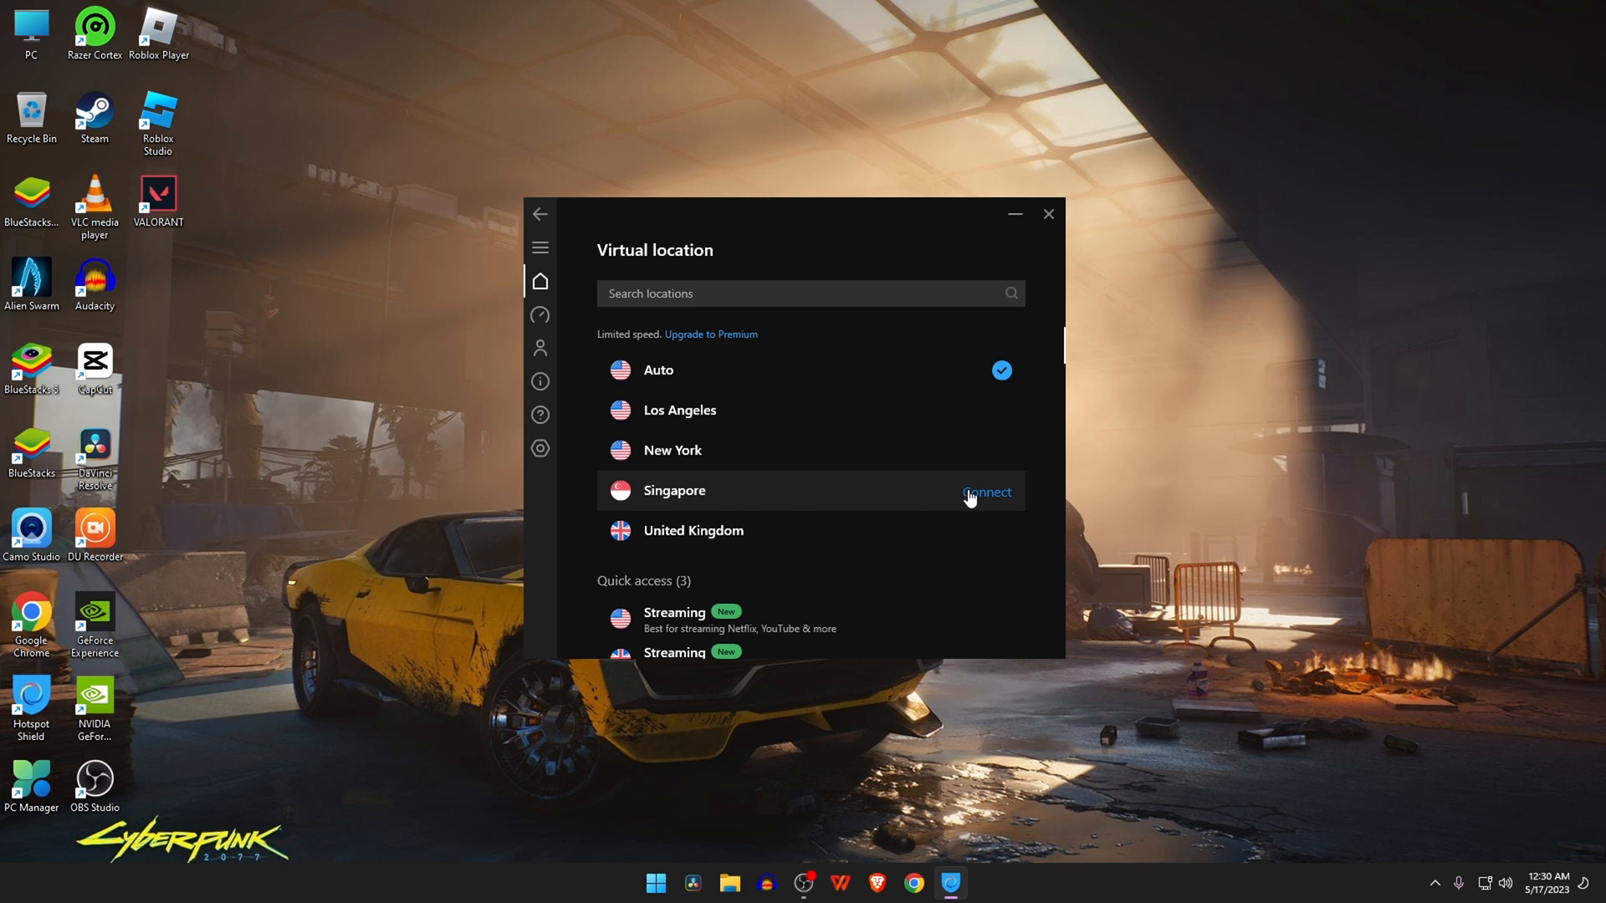
left_click(984, 492)
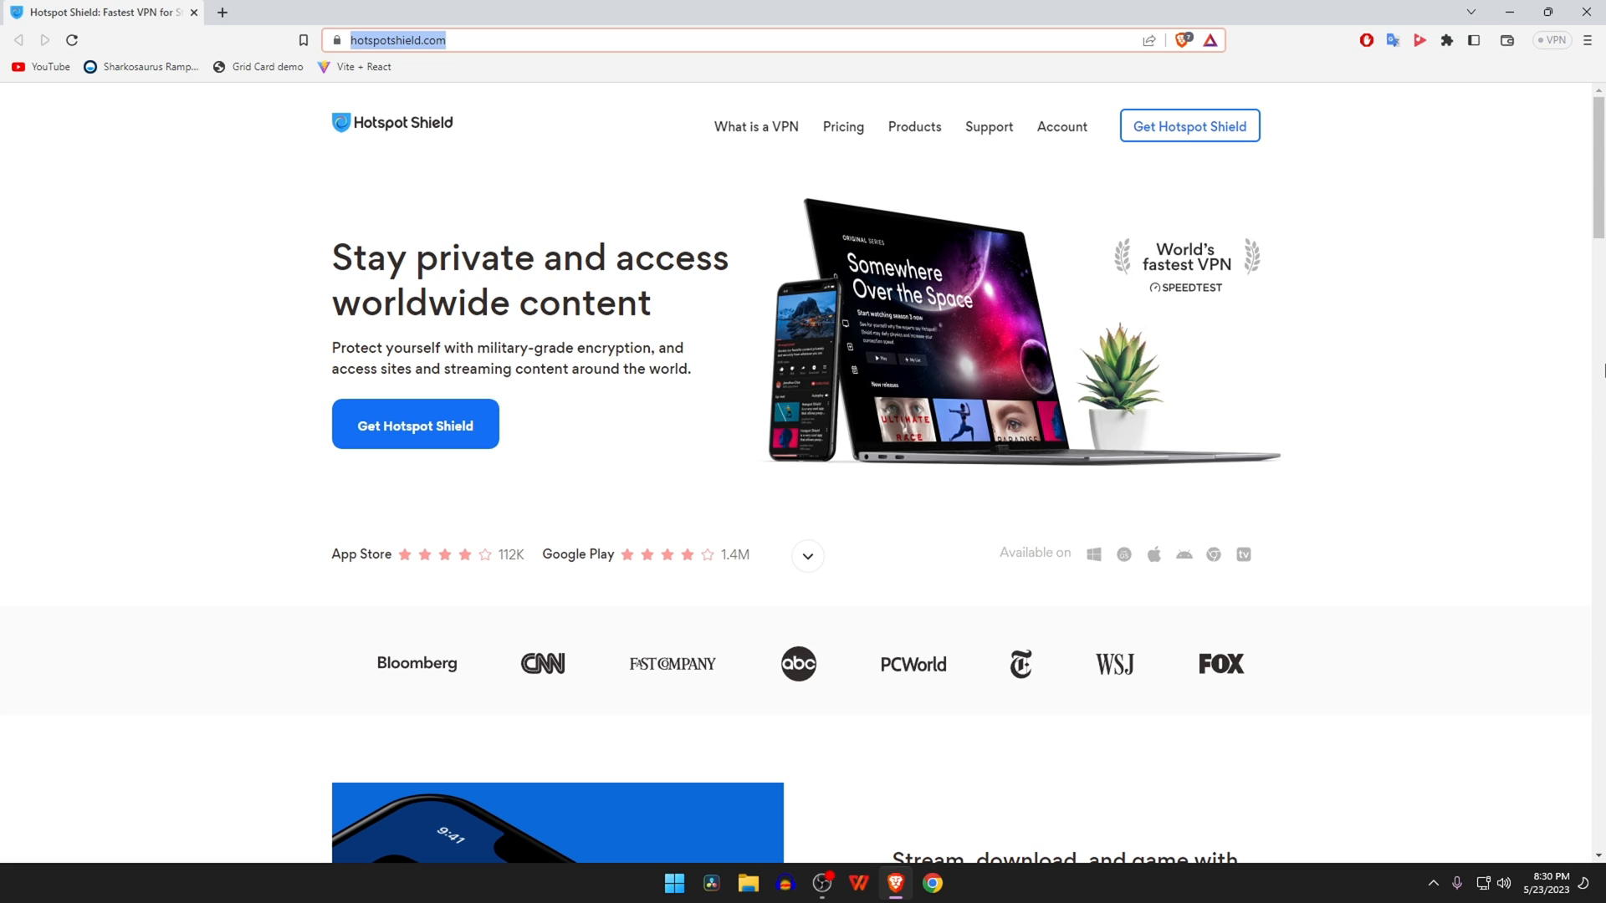
mouse_move(417, 423)
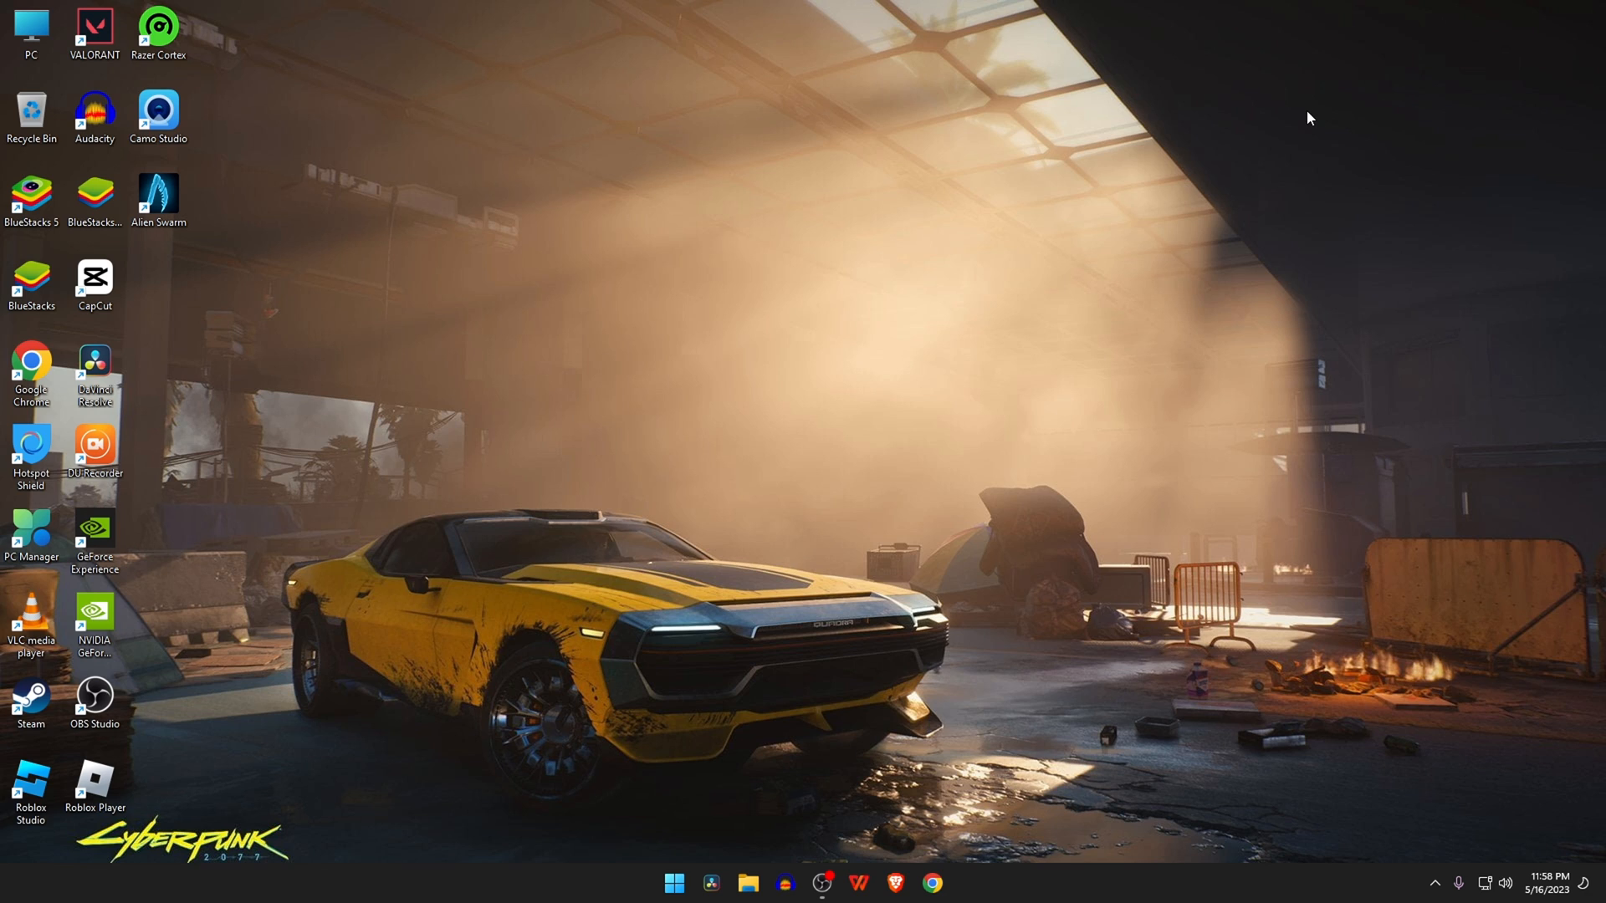
Step: Reach the Ethernet page in Network & internet showing DNS servers 8.8.8.8 and 8.8.4.4
key("Win+i")
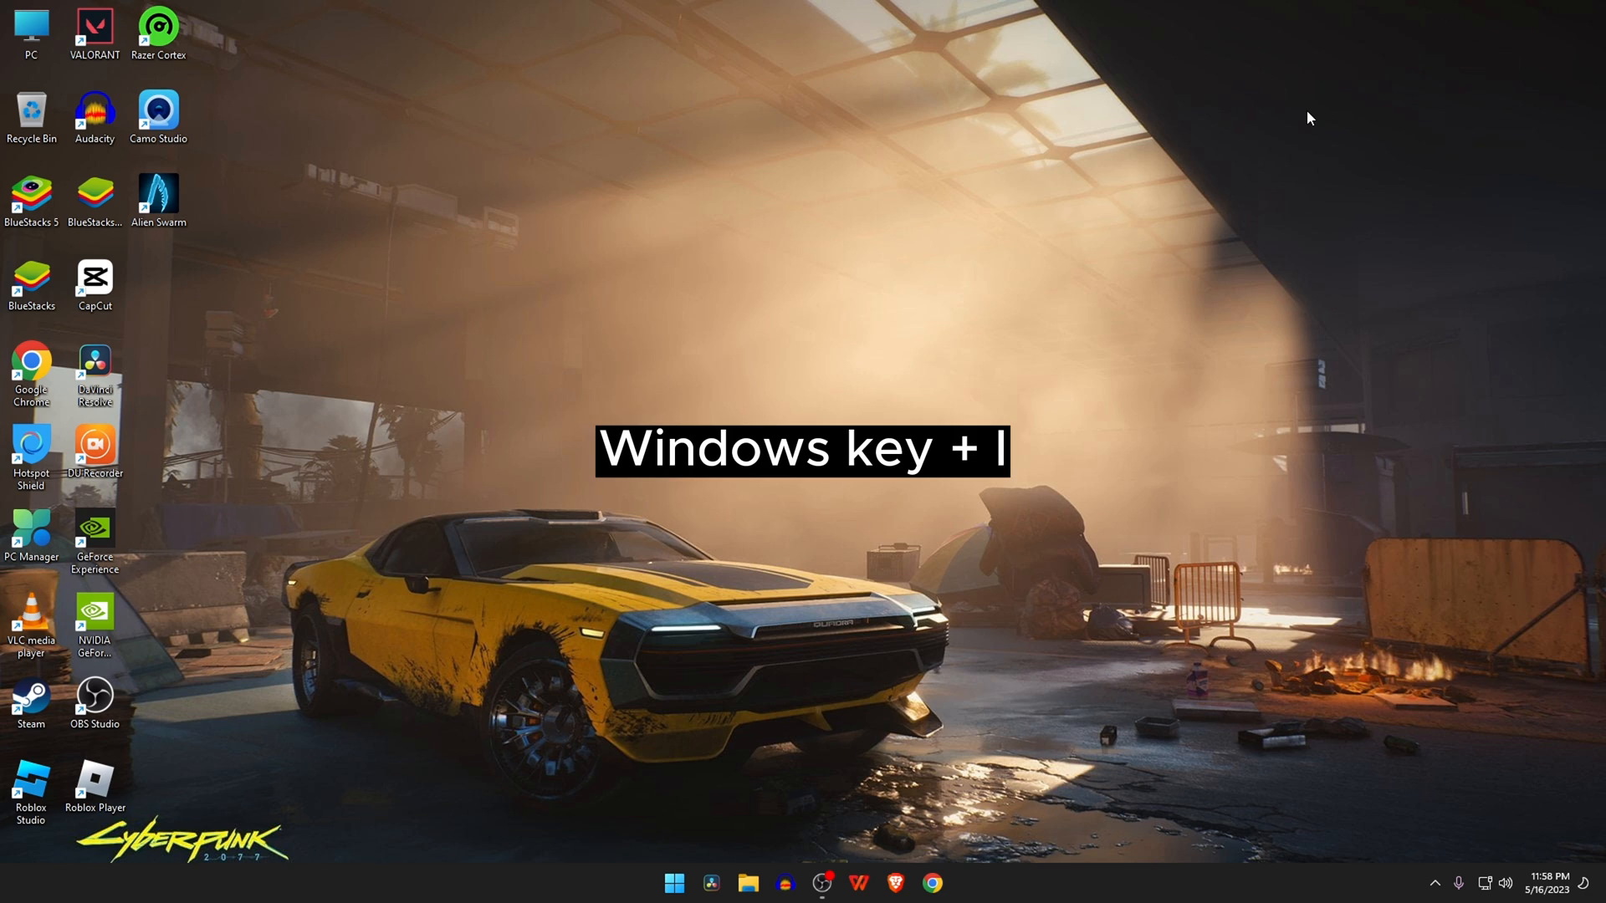
key("win+i")
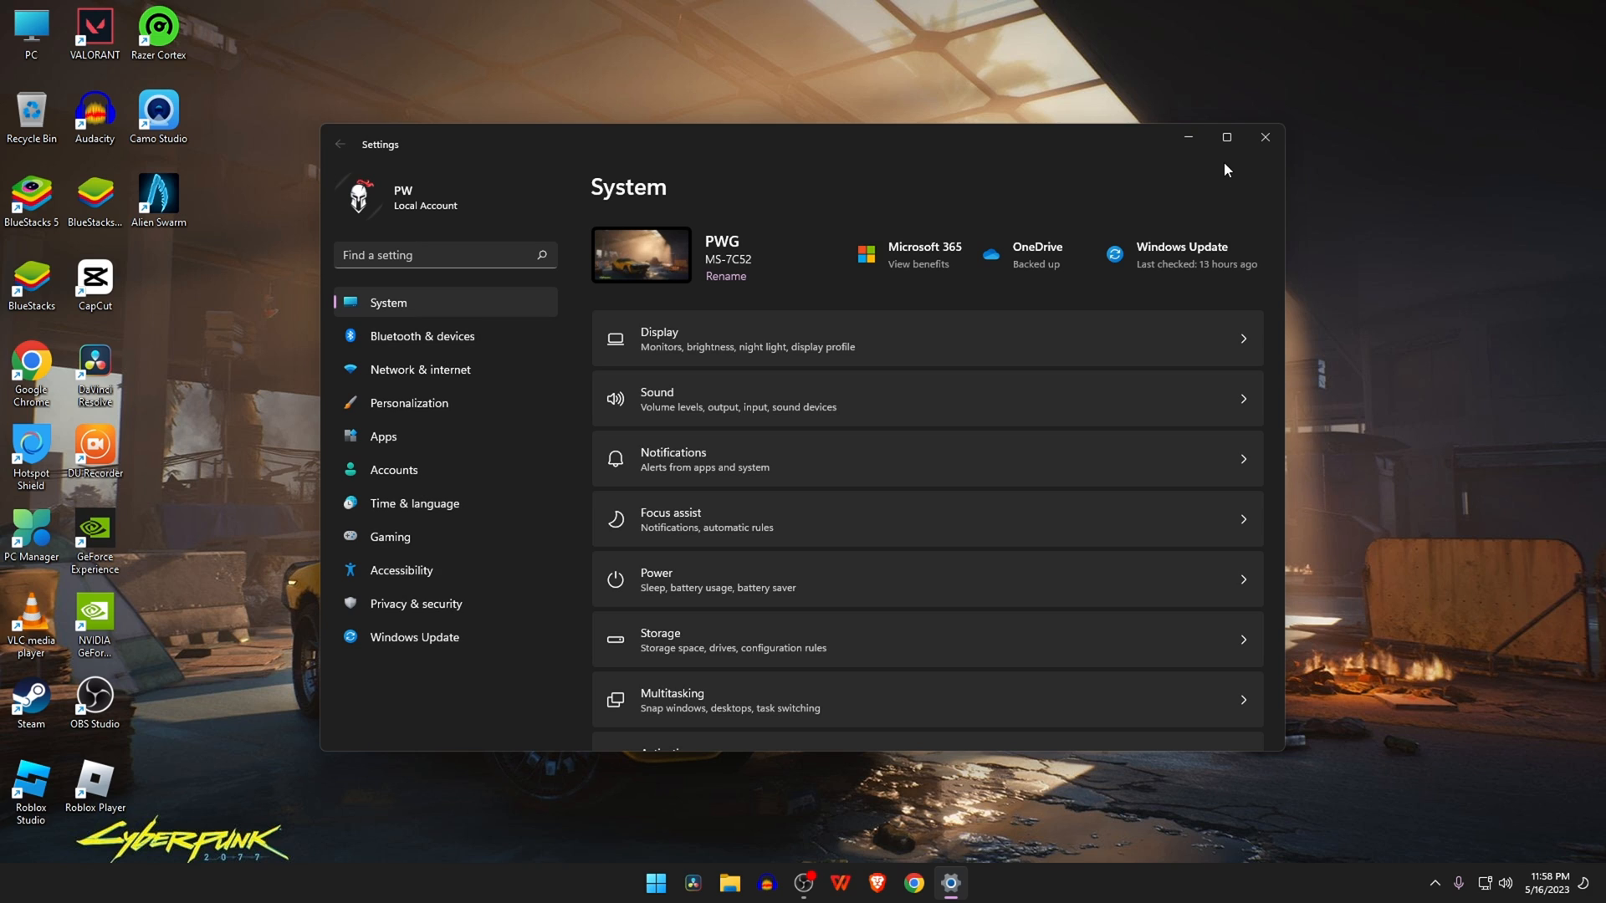
mouse_move(420, 368)
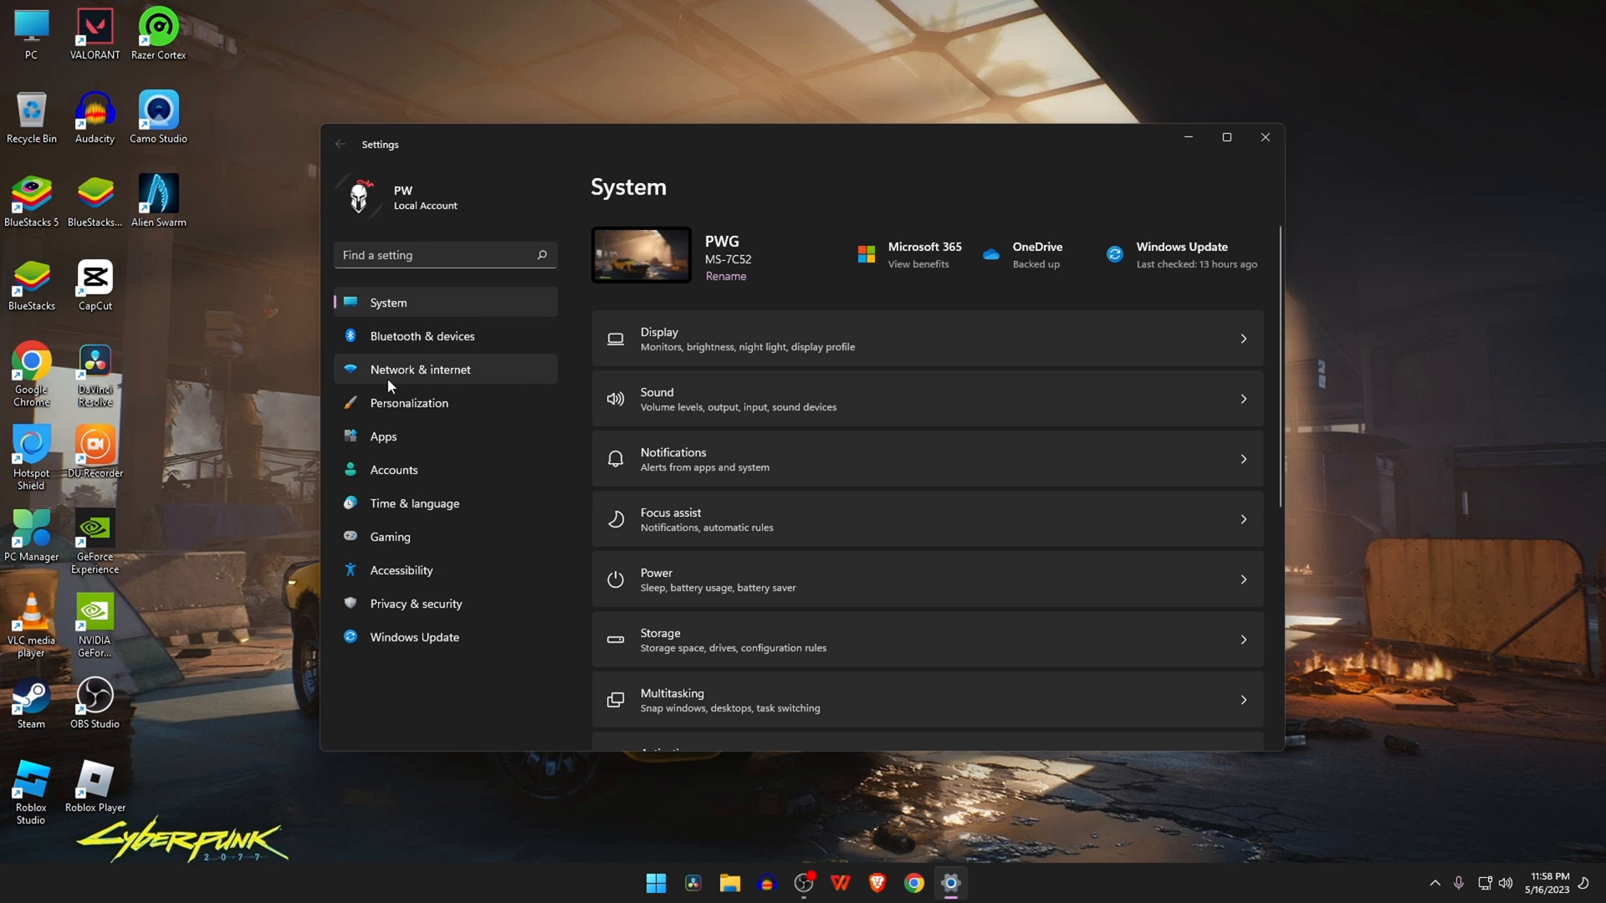
left_click(419, 368)
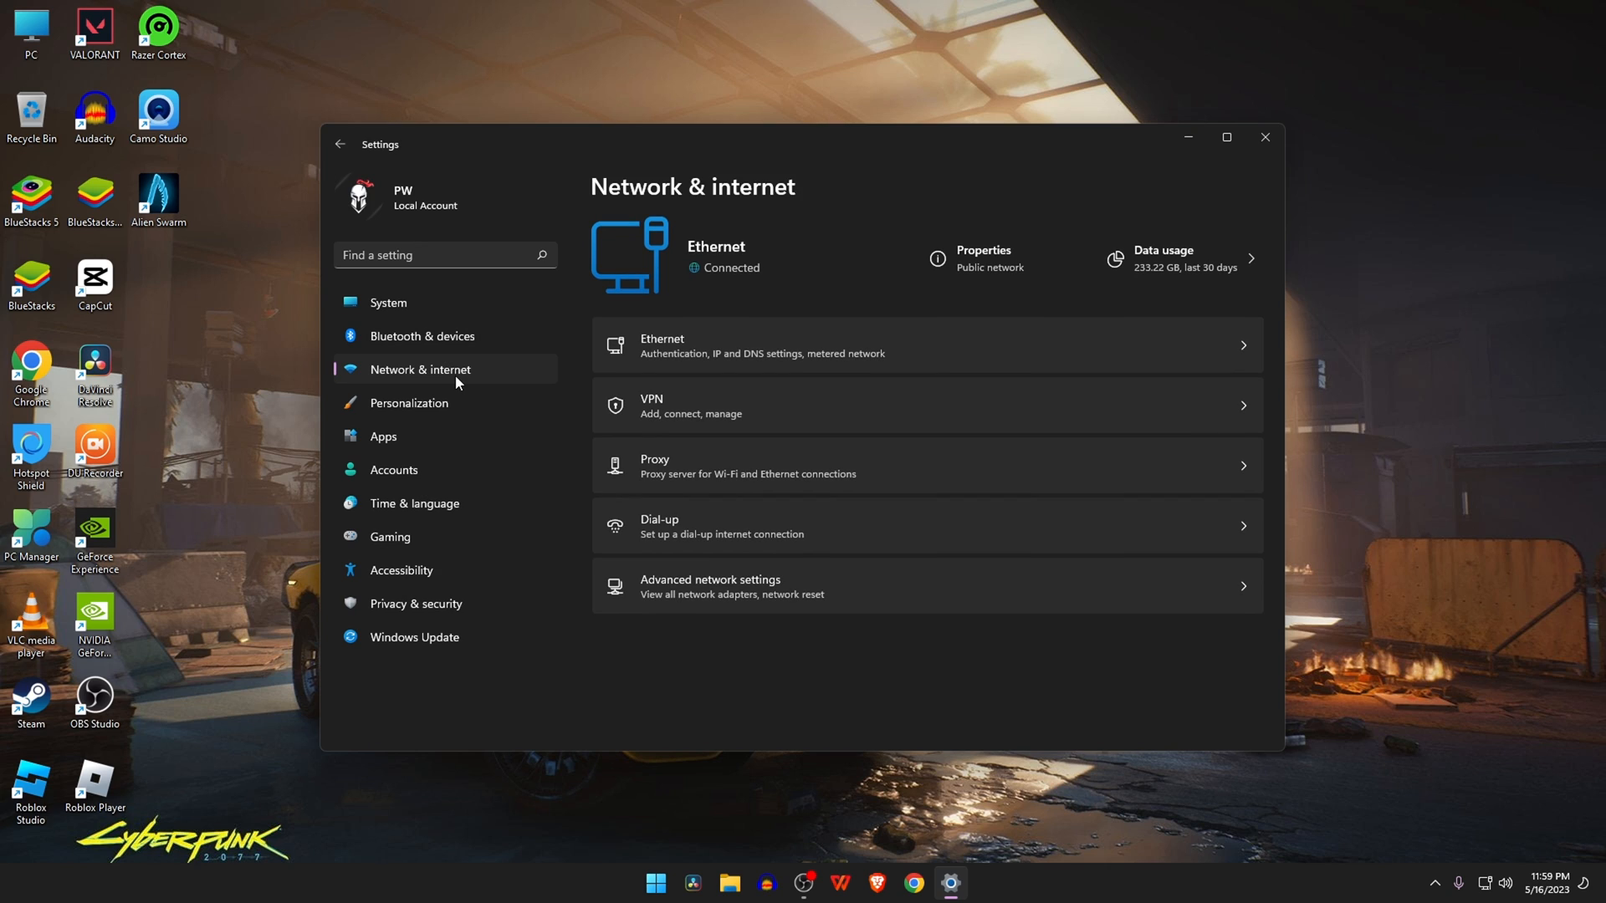
mouse_move(573, 357)
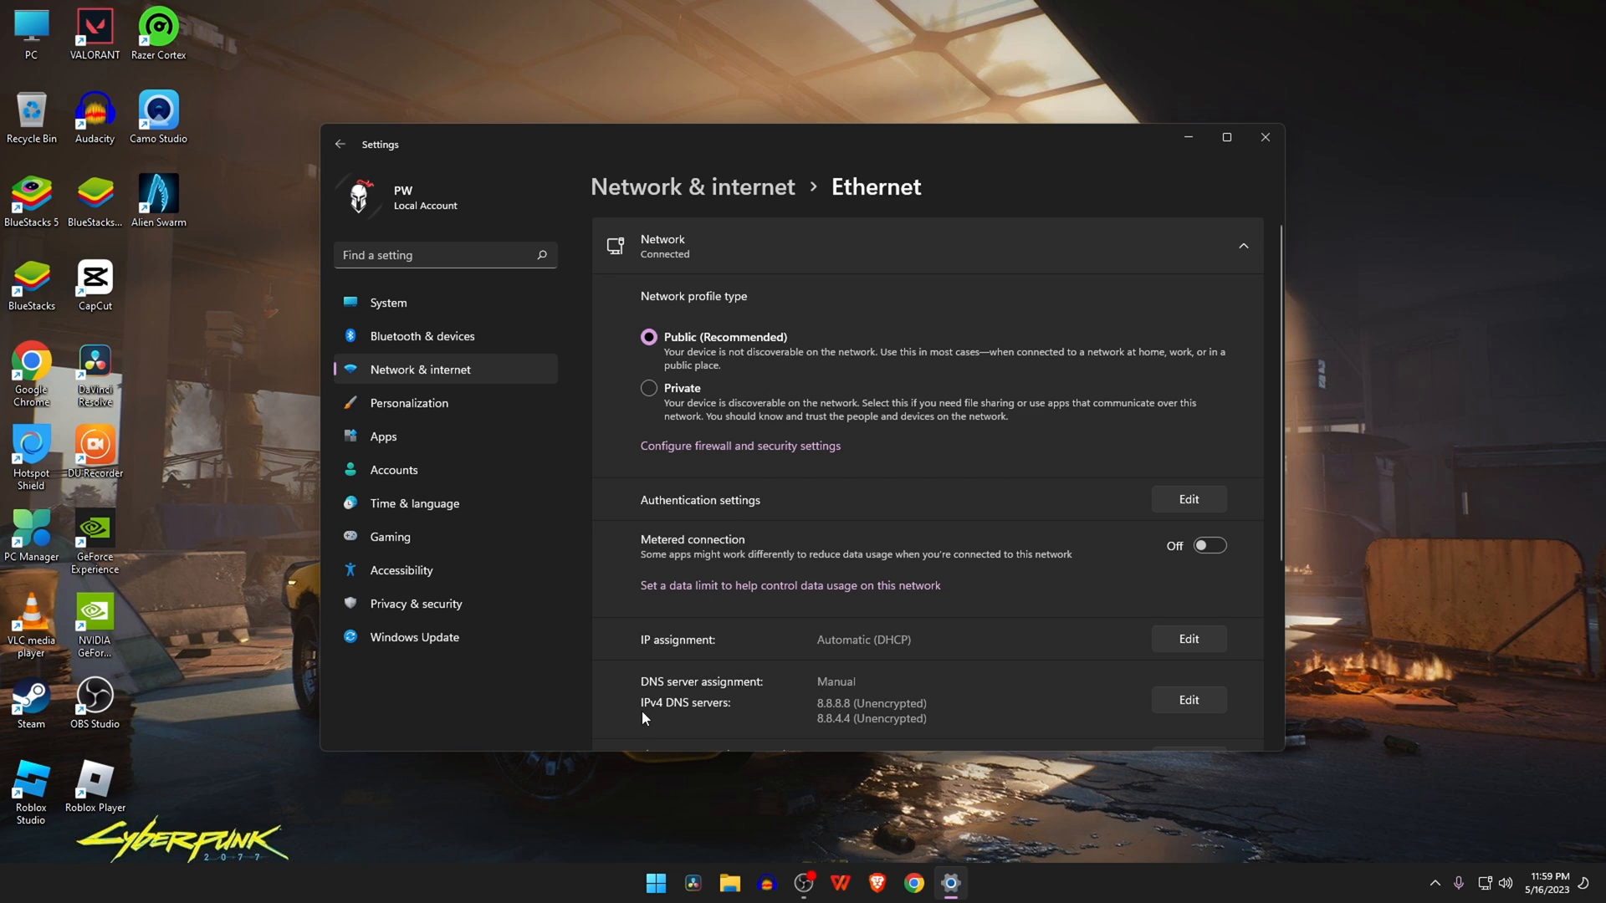
scroll("down", 3)
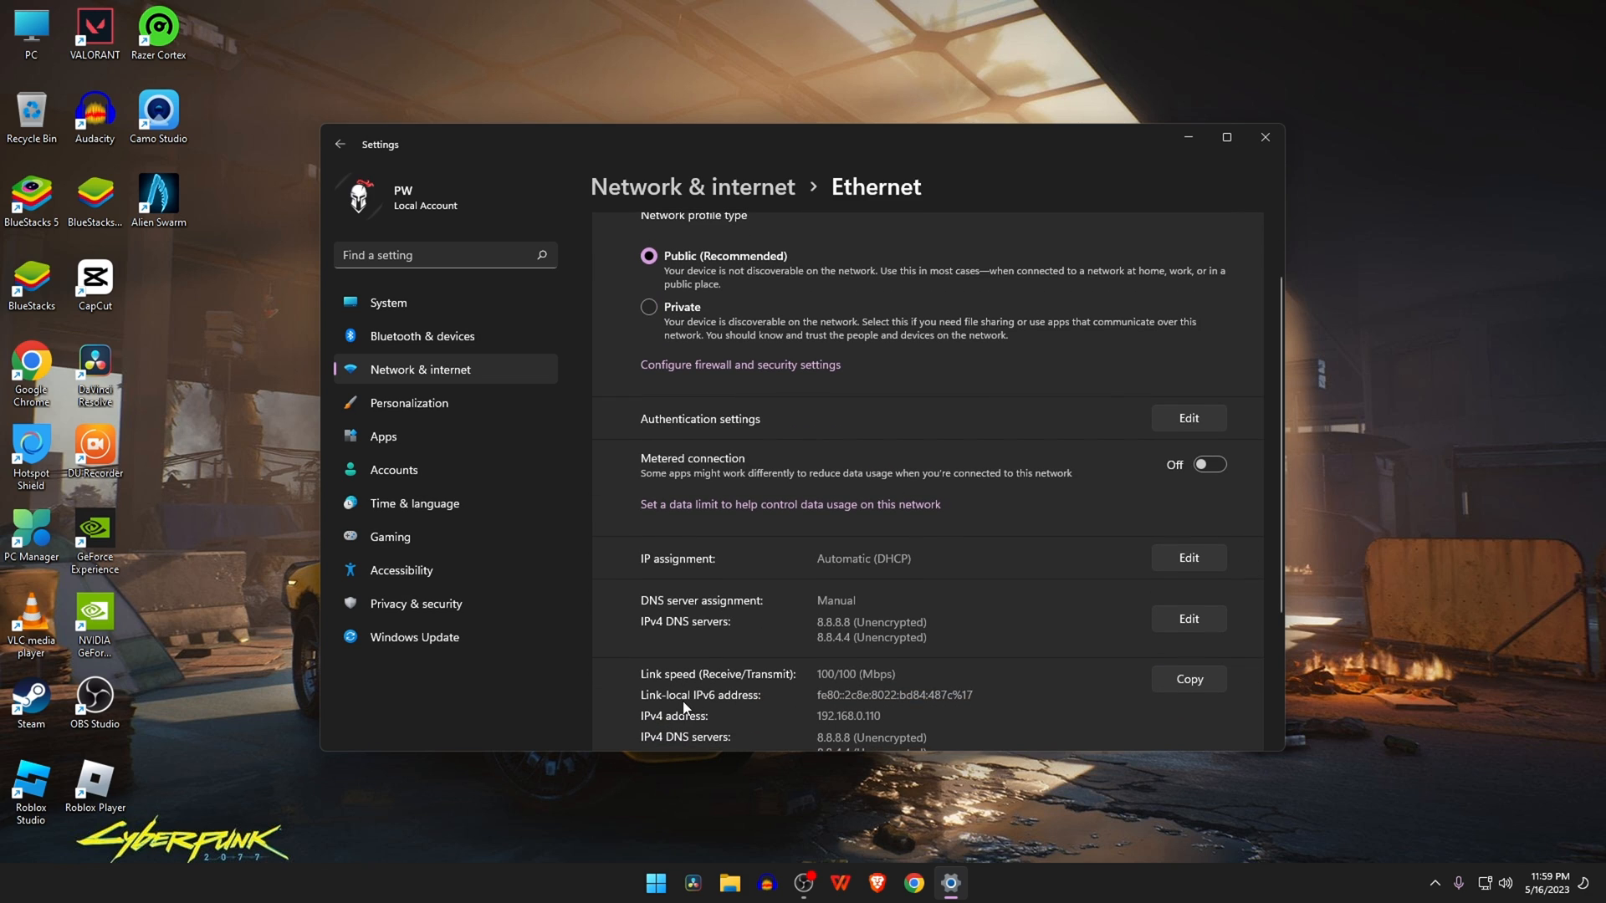
mouse_move(890, 642)
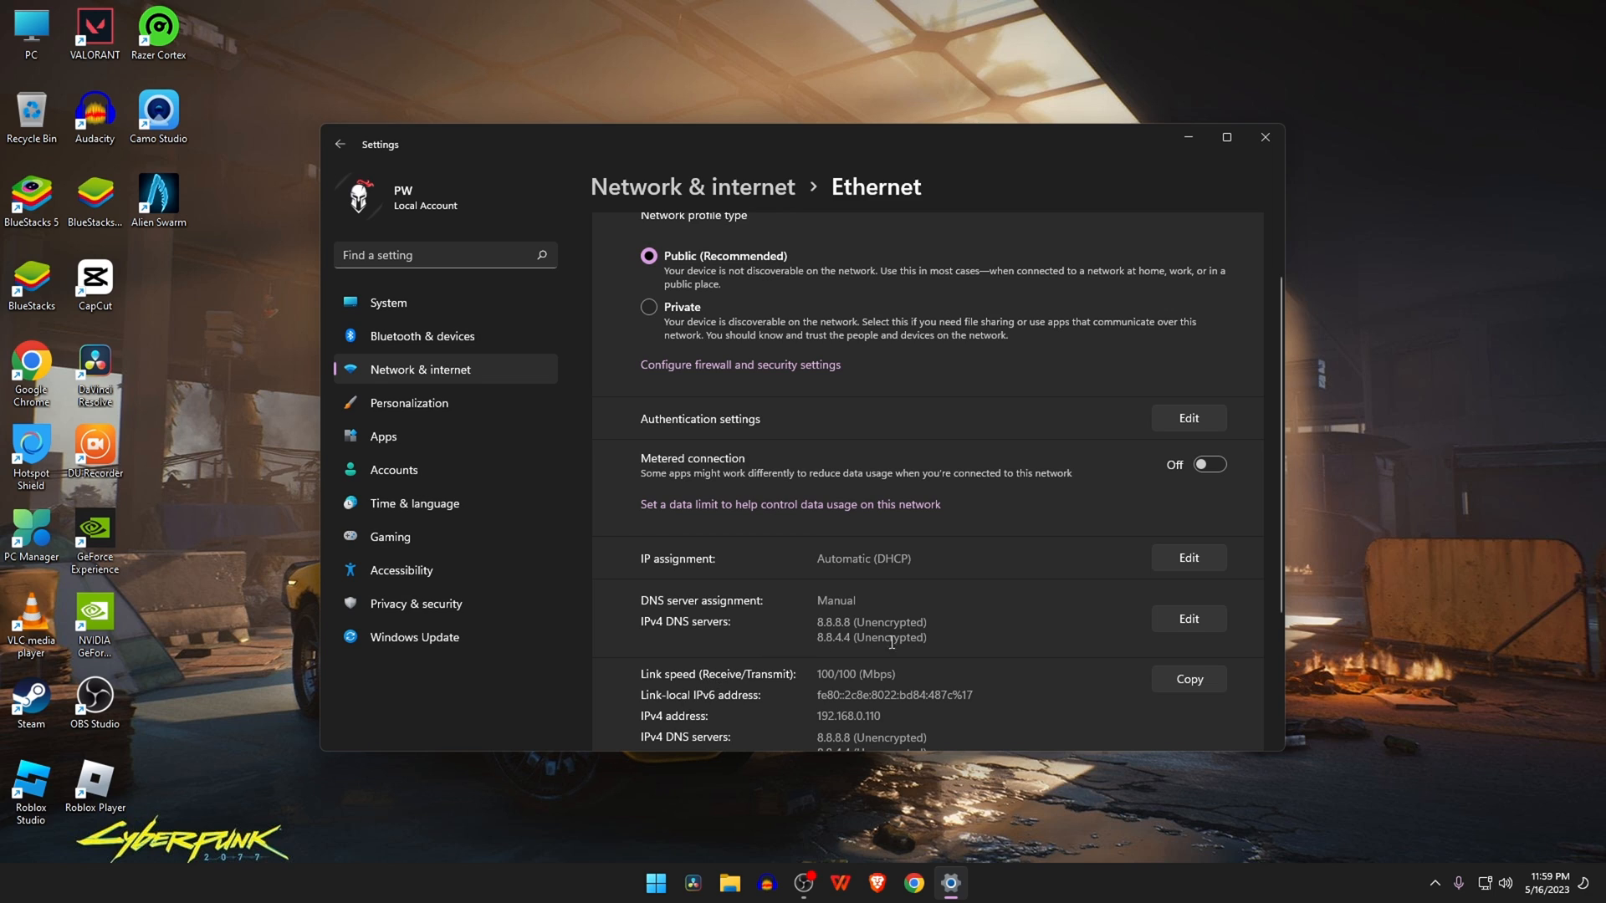
Step: Change the Ethernet IPv4 DNS servers to 1.1.1.1 and 1.0.0.1, save and close Settings
left_click(1187, 619)
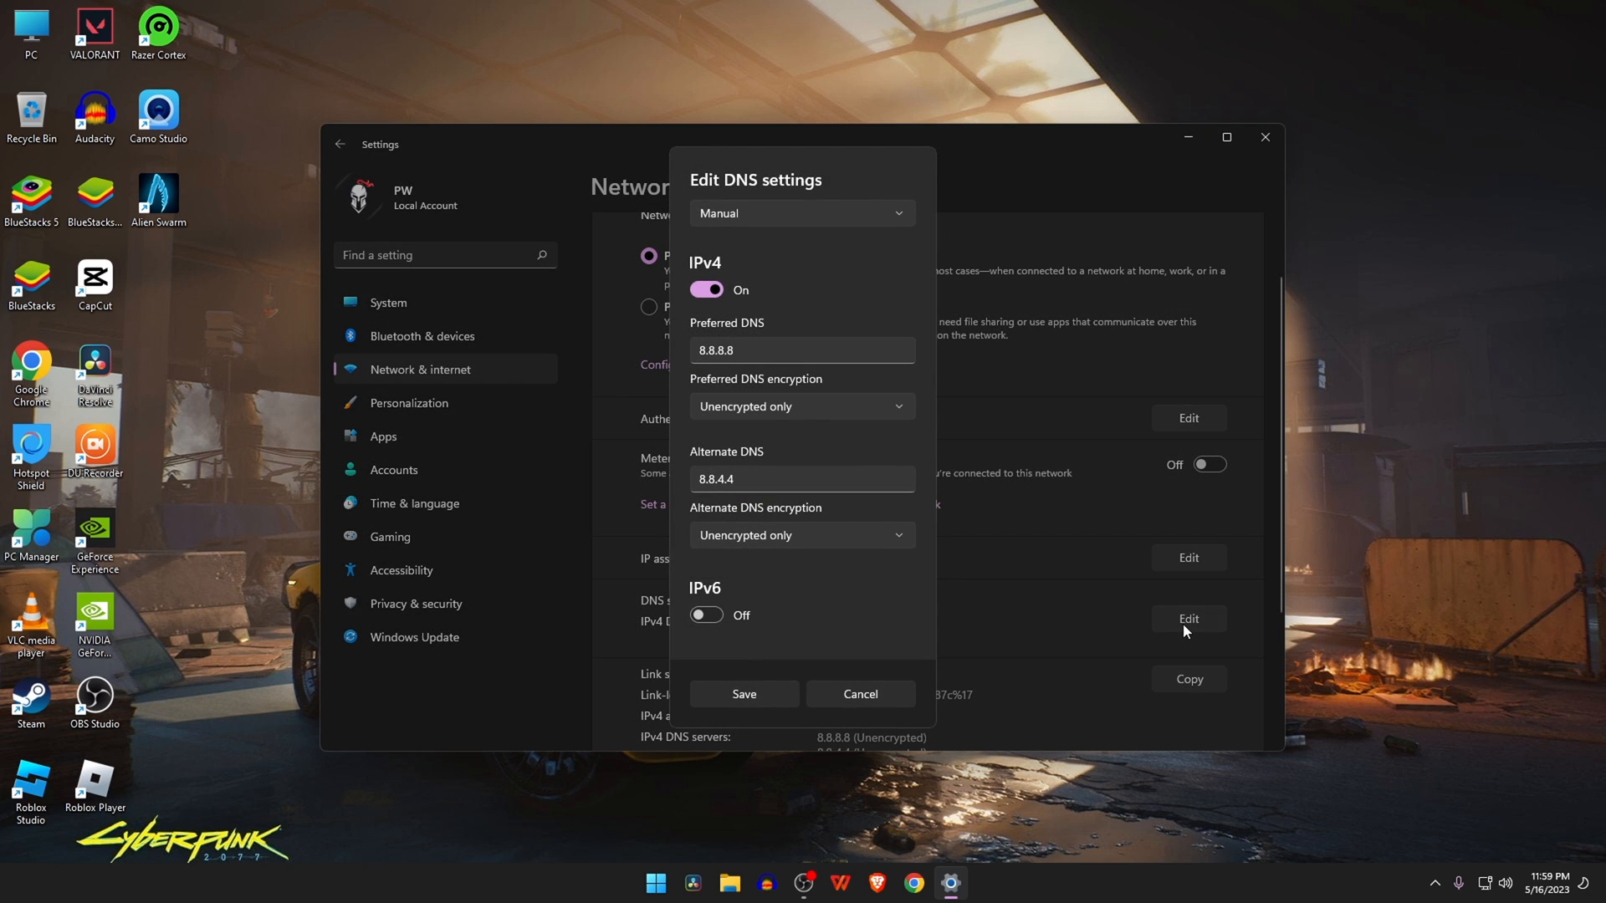
mouse_move(1003, 532)
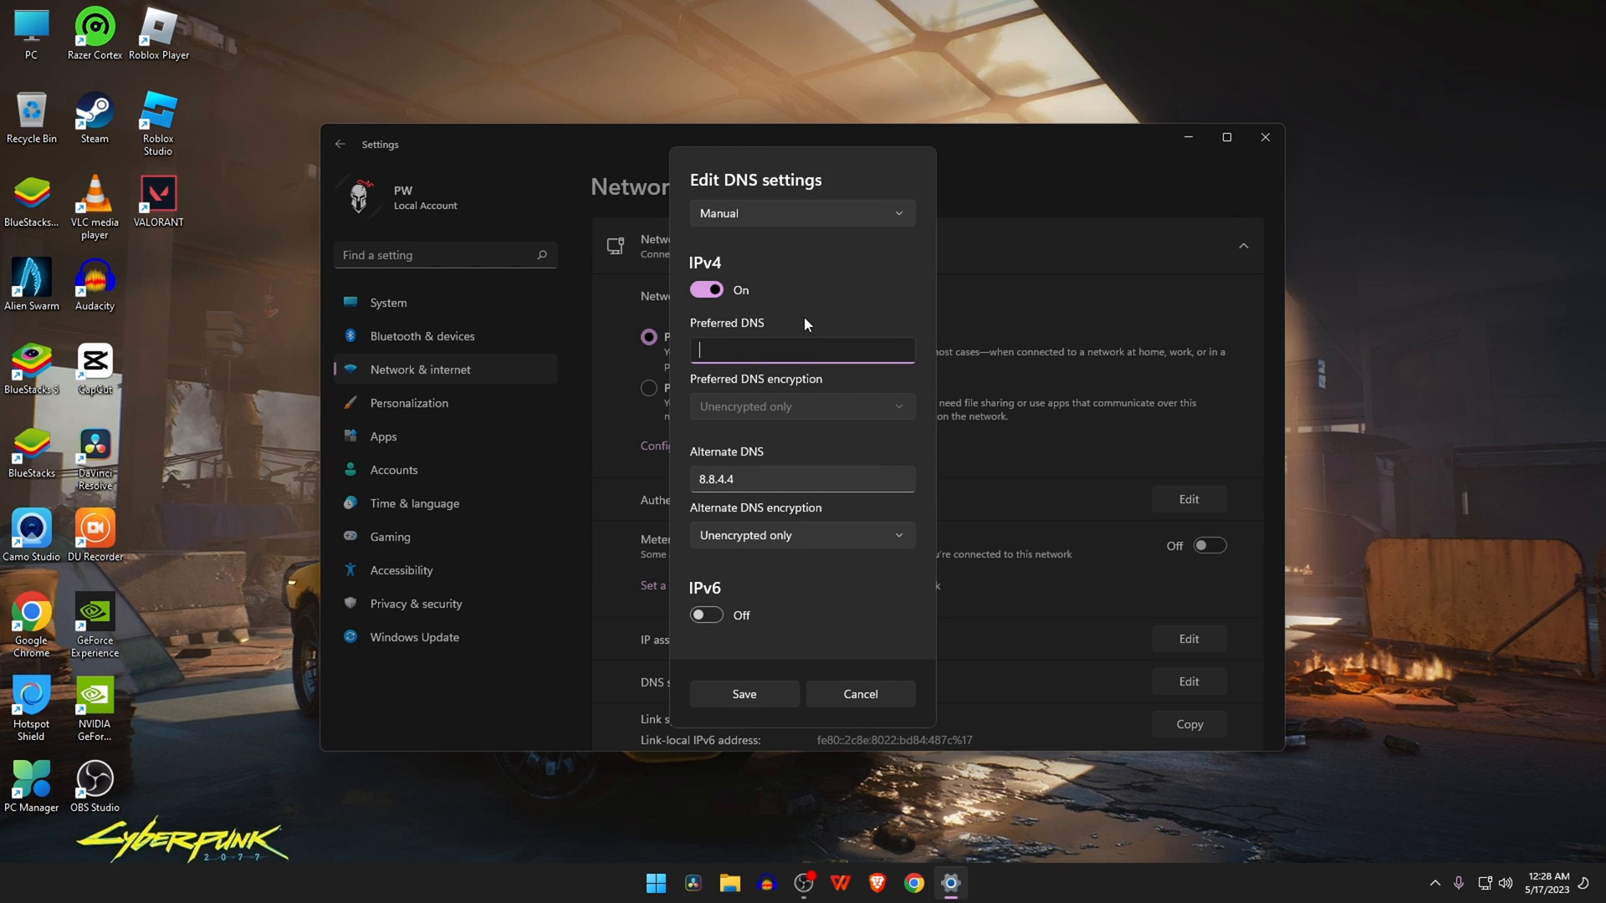
type("1.1.1.")
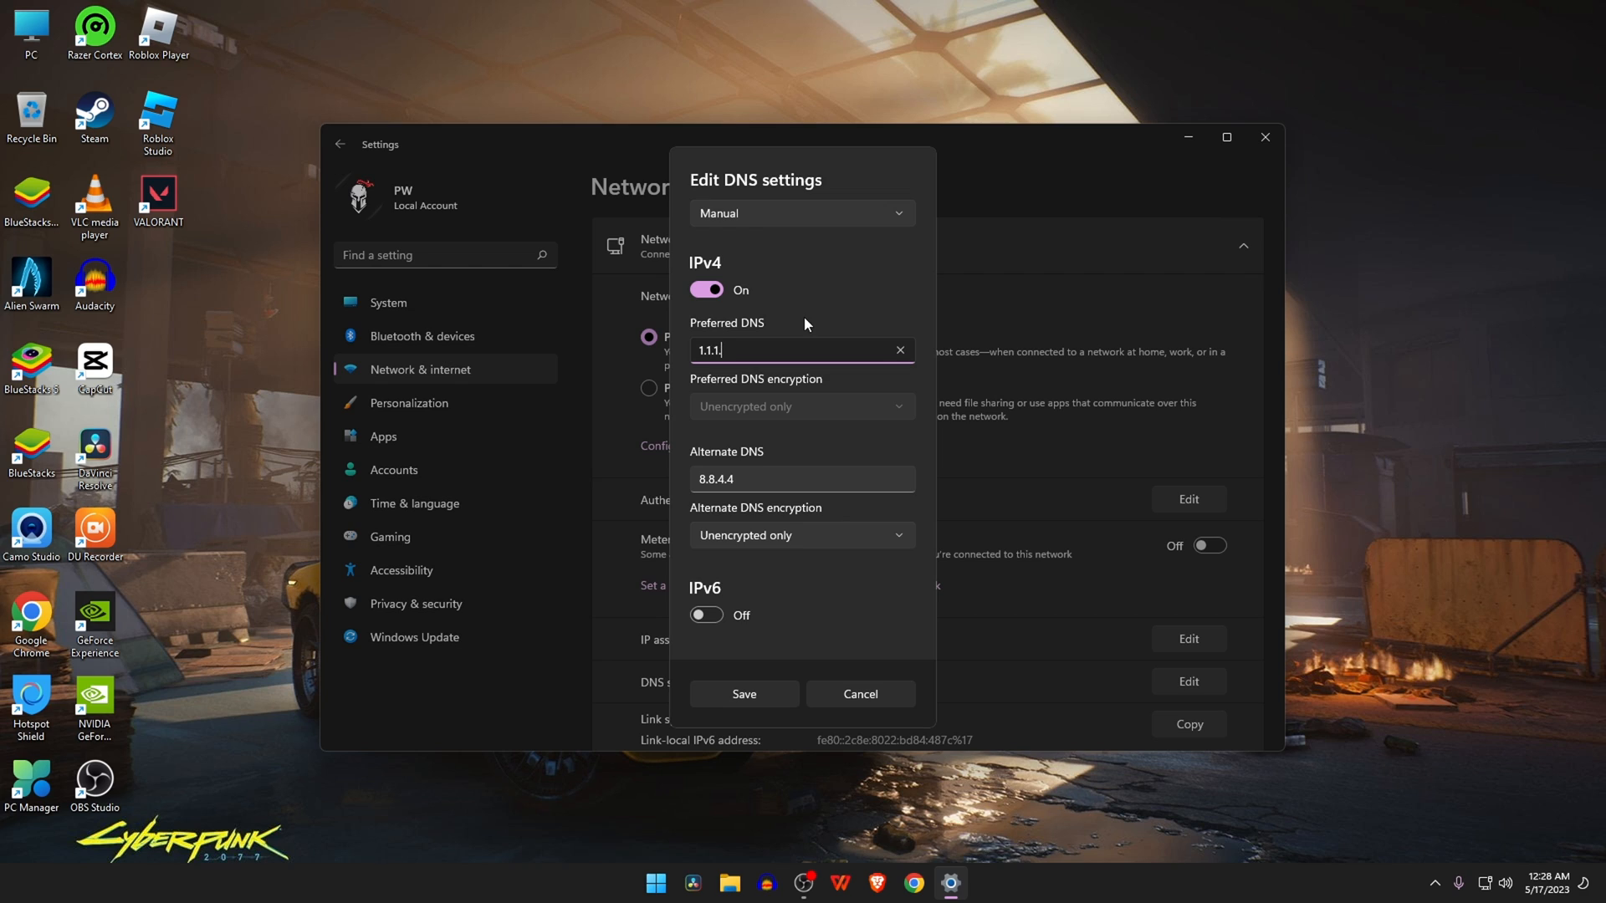
left_click(801, 479)
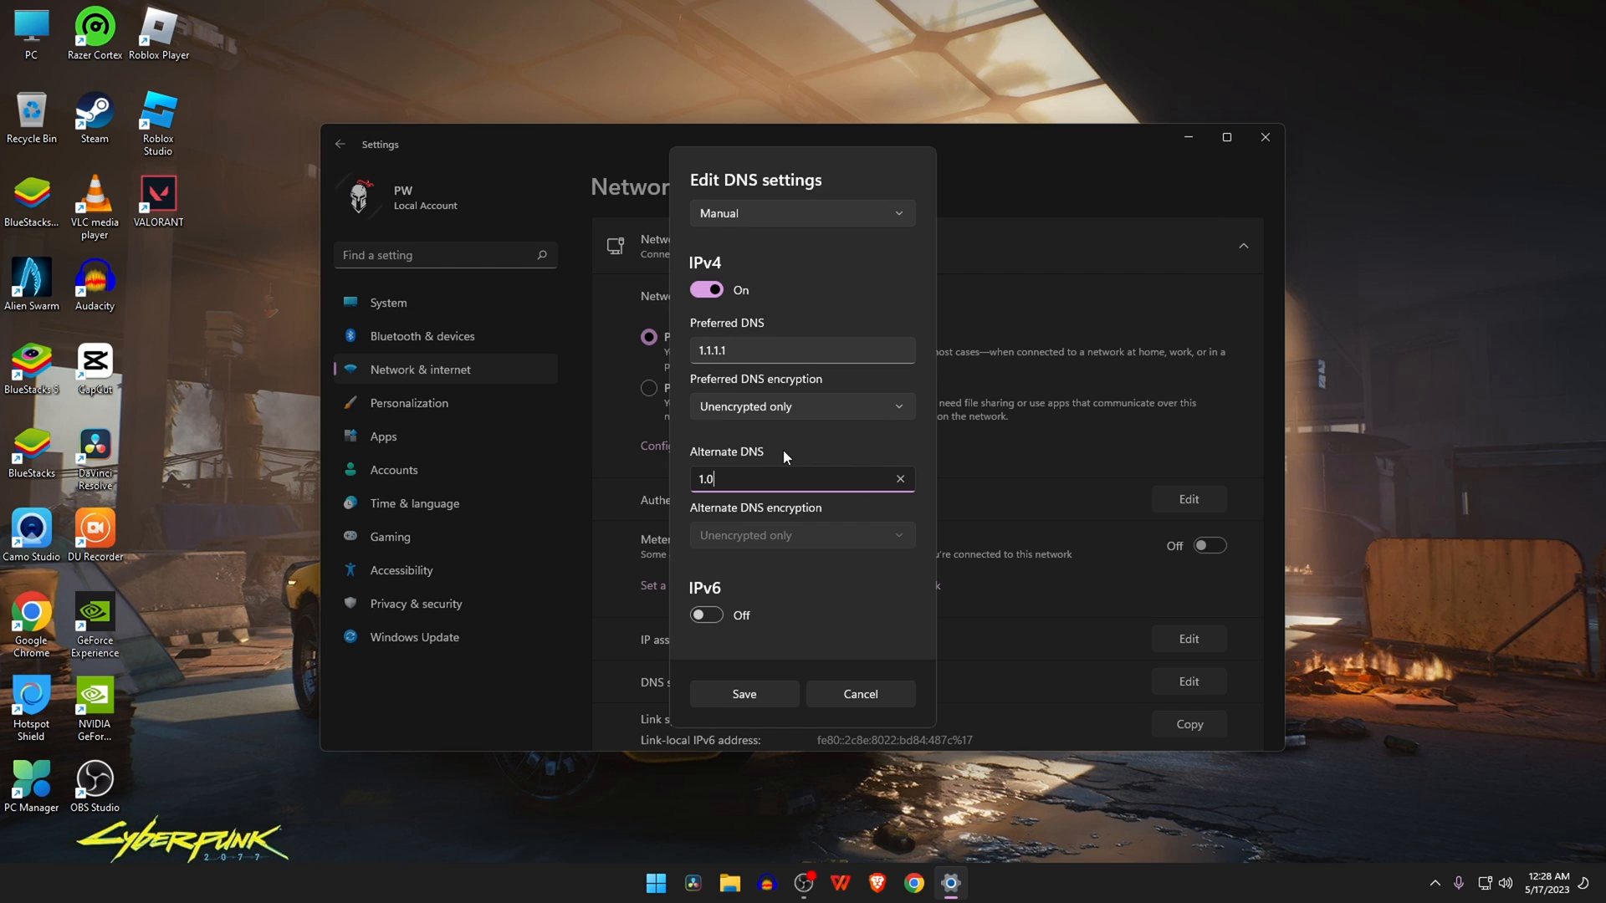
type(".0.1")
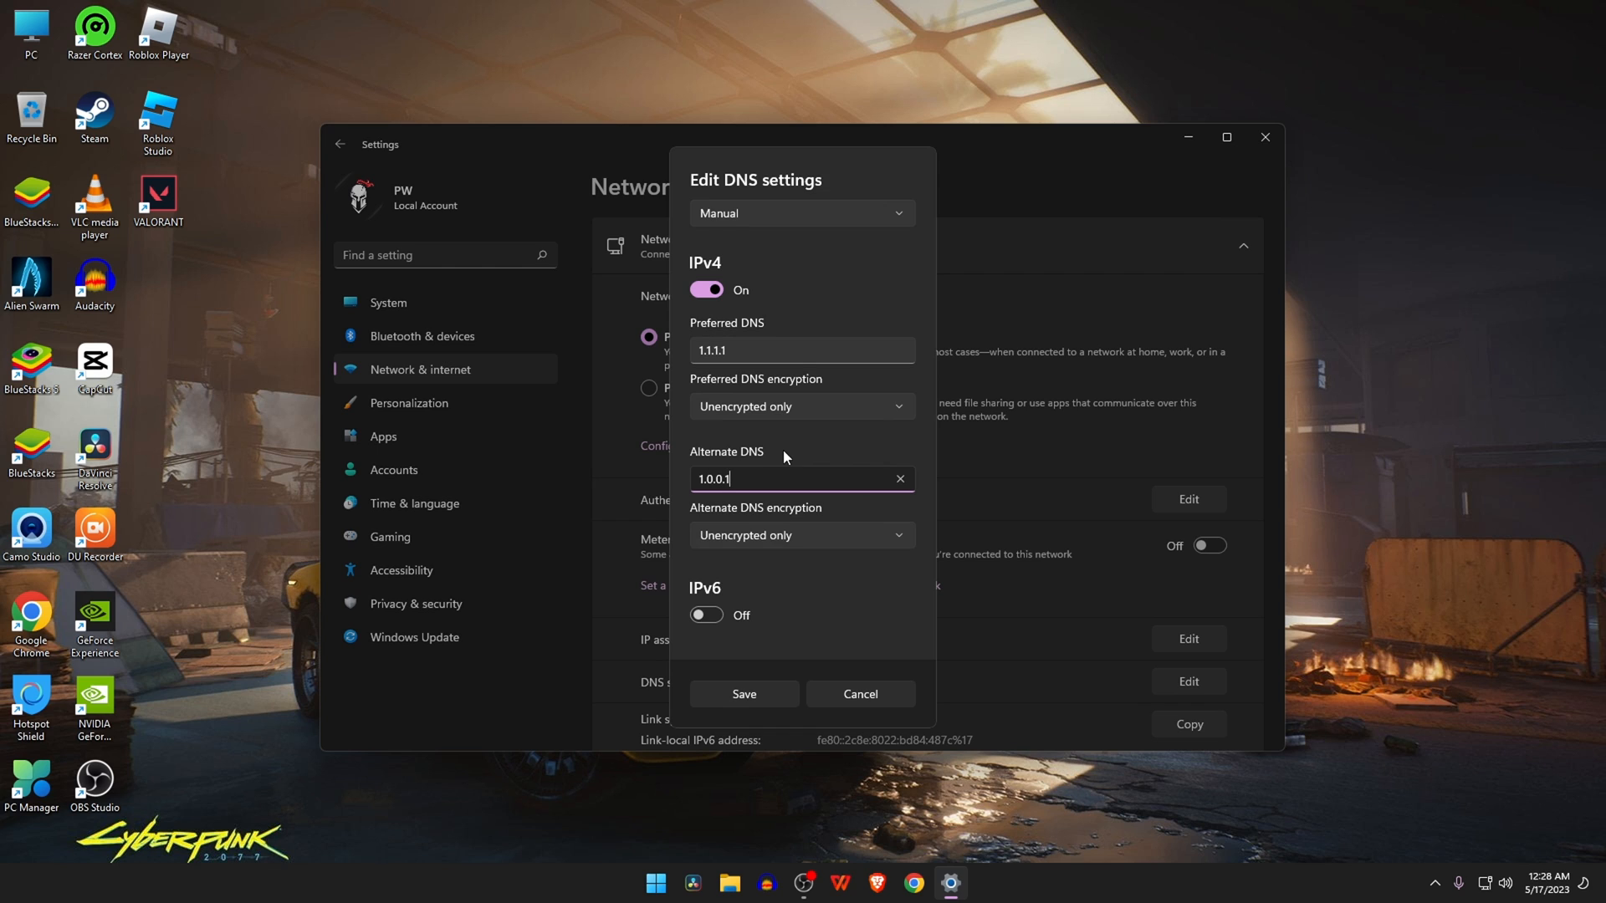
left_click(742, 699)
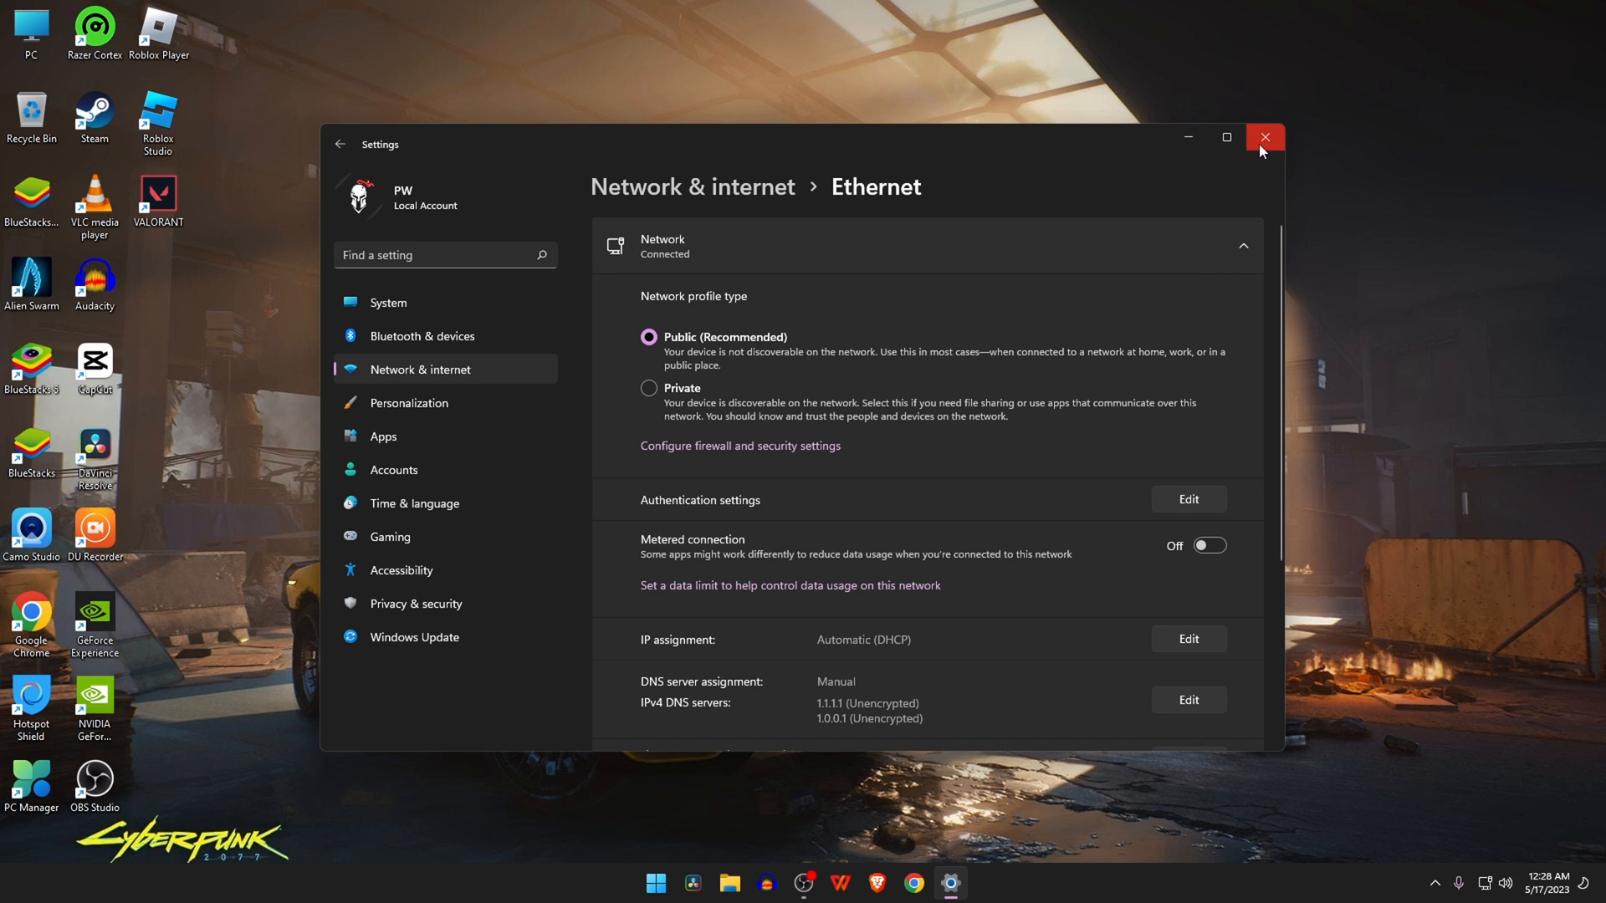
left_click(1265, 137)
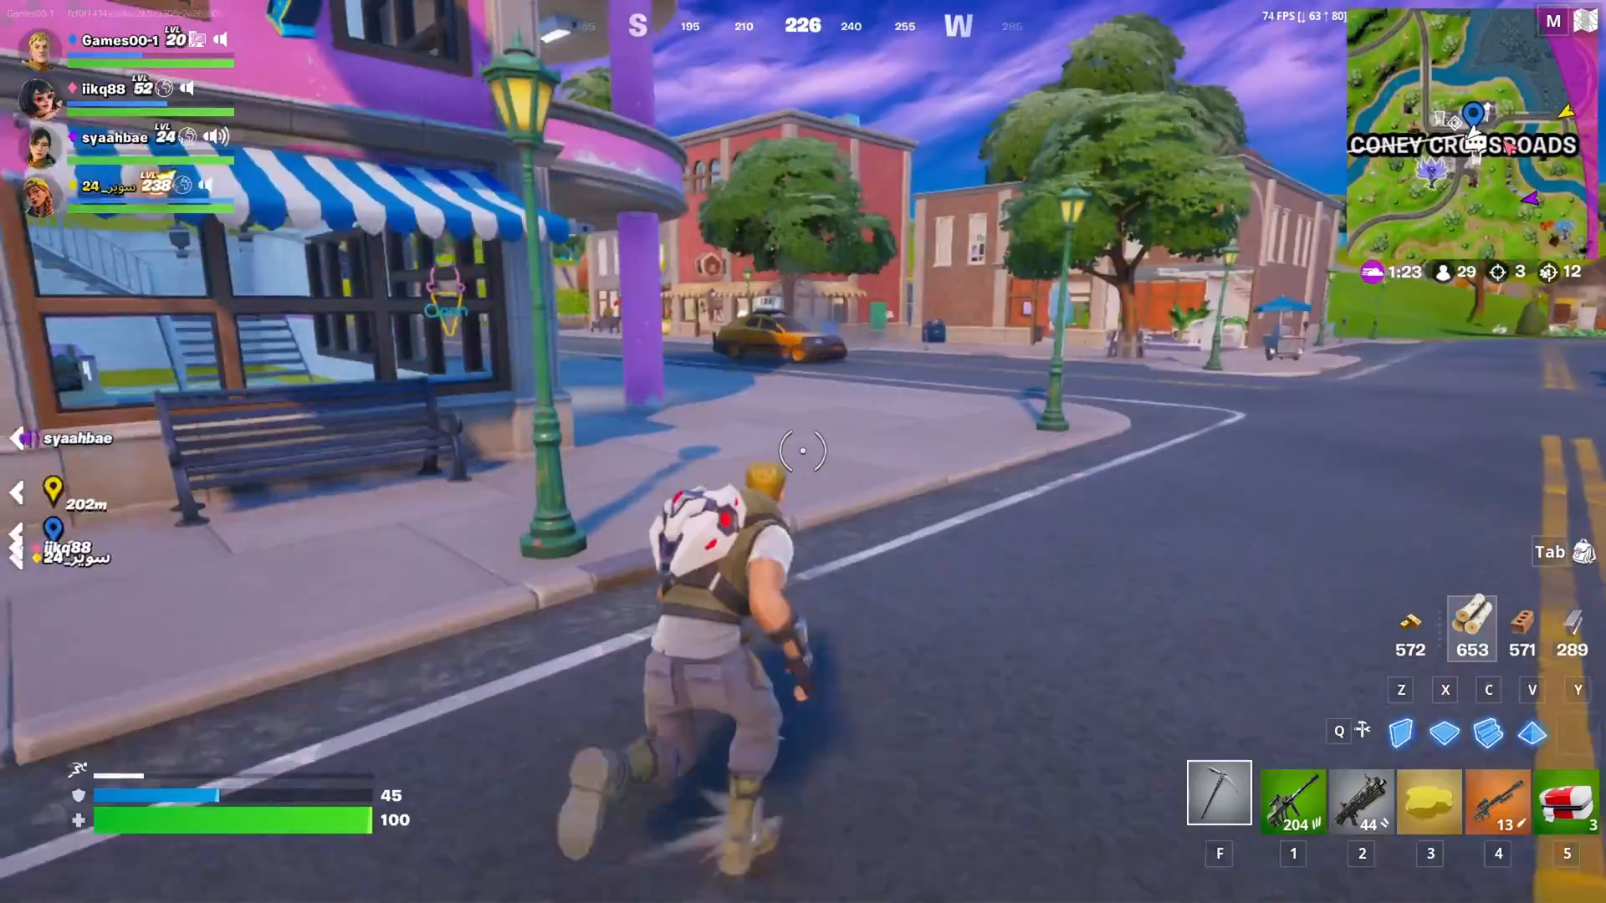
Step: Equip the auto shotgun from hotbar slot 2
key("2")
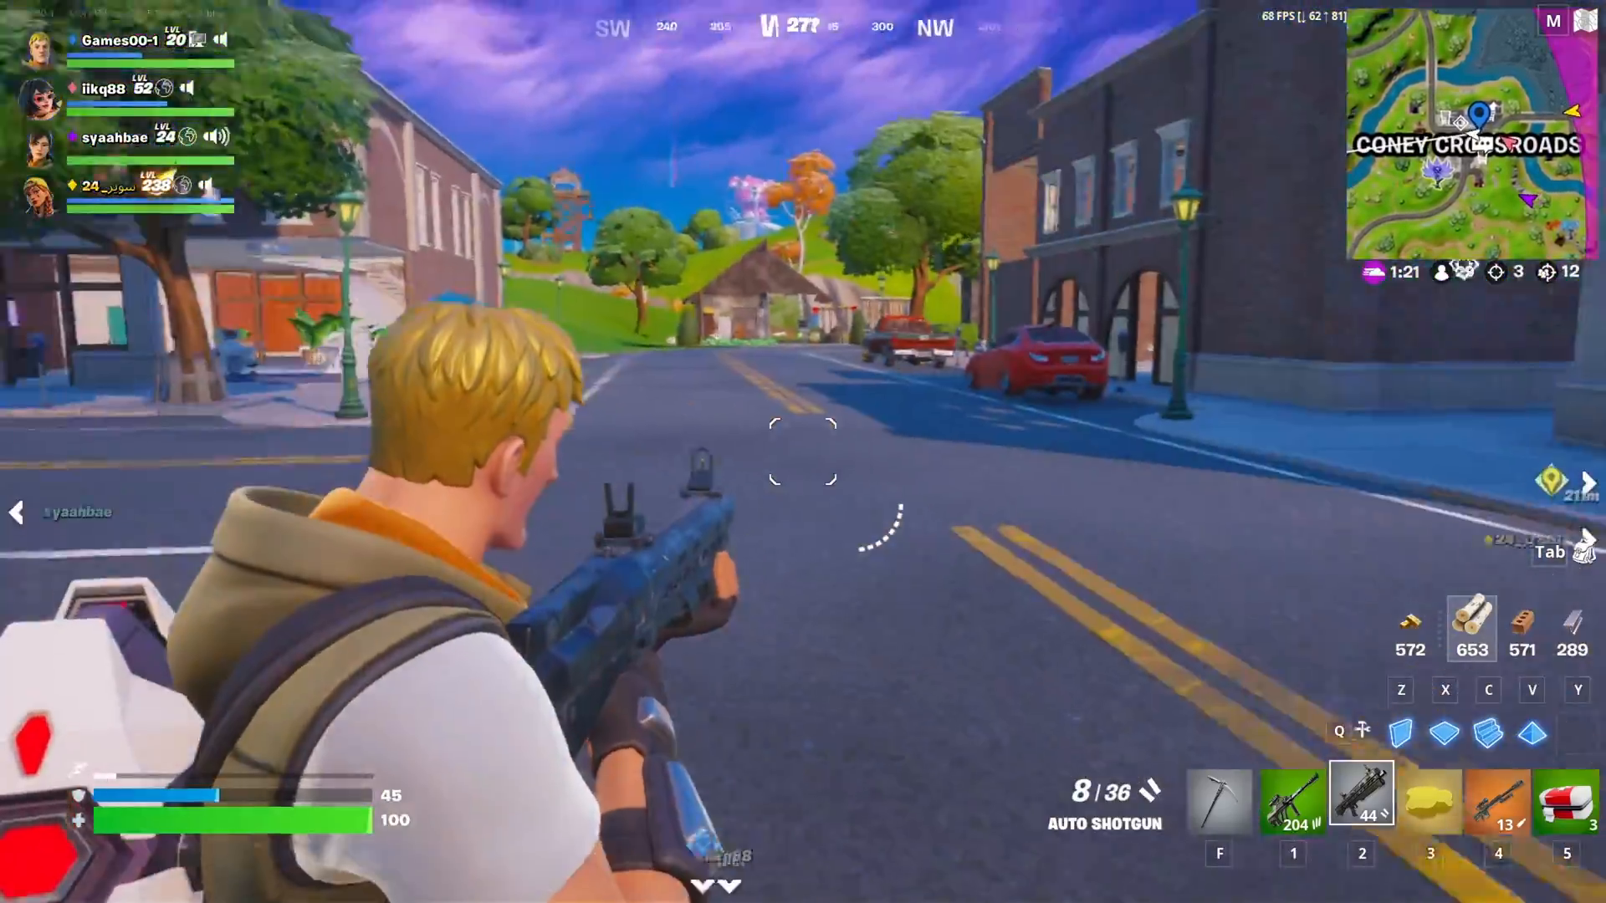